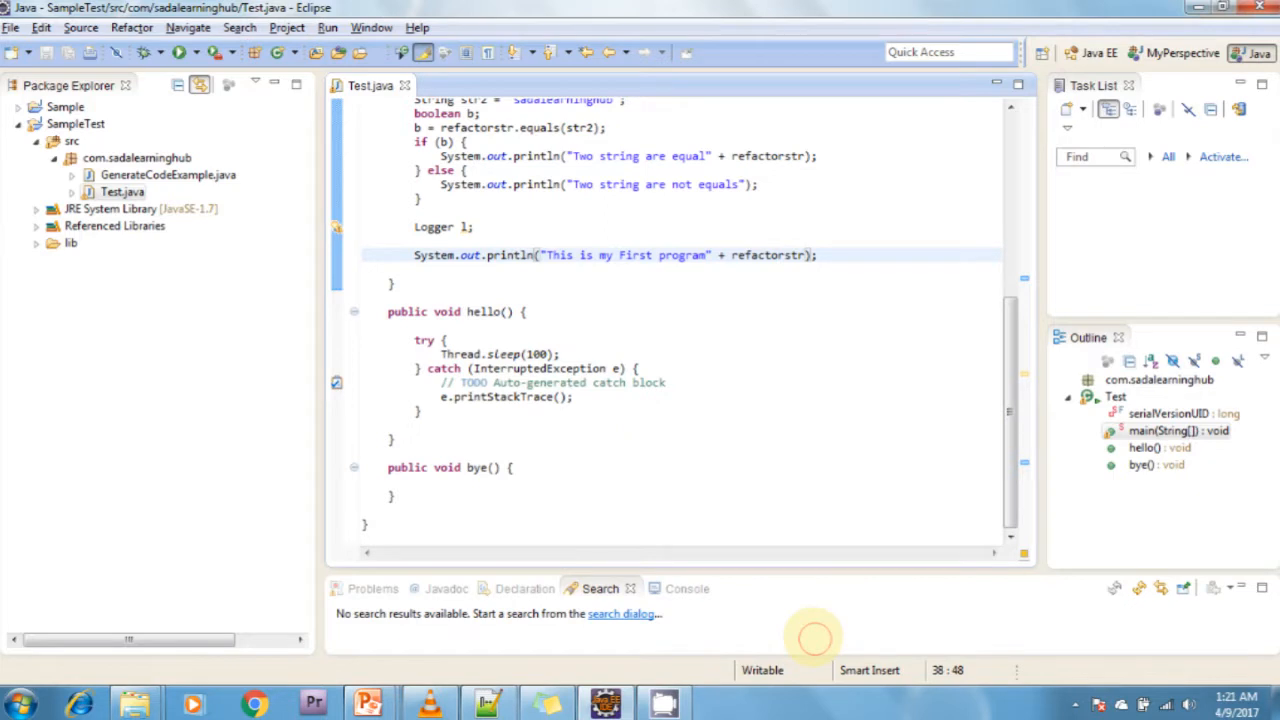
- Open Test.java's local history maximized and open the second 12:59 AM revision
{"action": "left_click", "coordinate": [736, 588]}
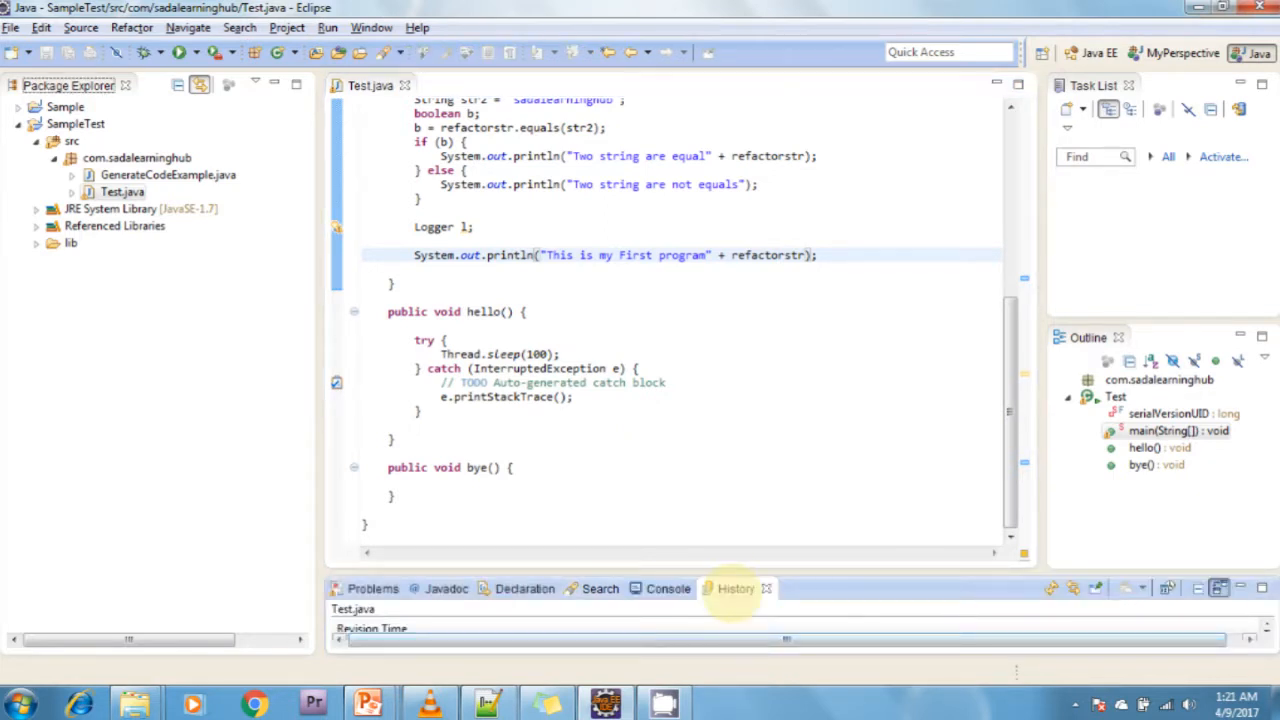
{"action": "left_click", "coordinate": [735, 588]}
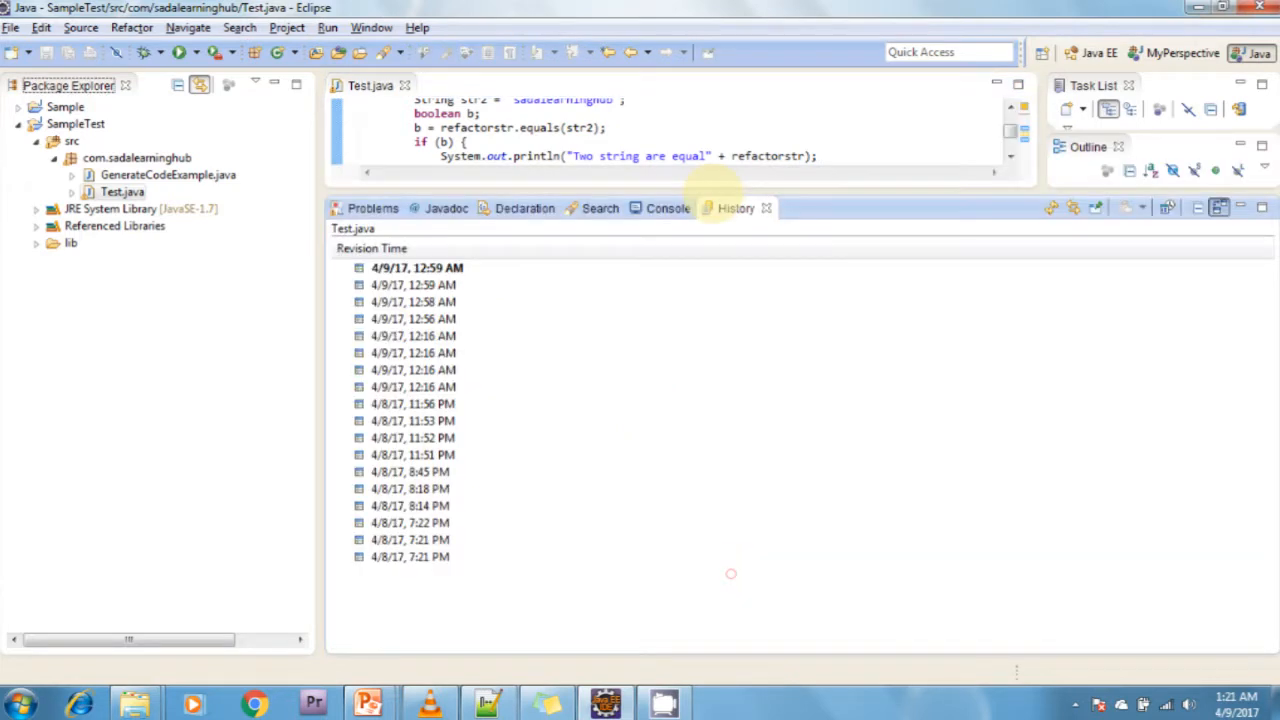
{"action": "left_click", "coordinate": [417, 267]}
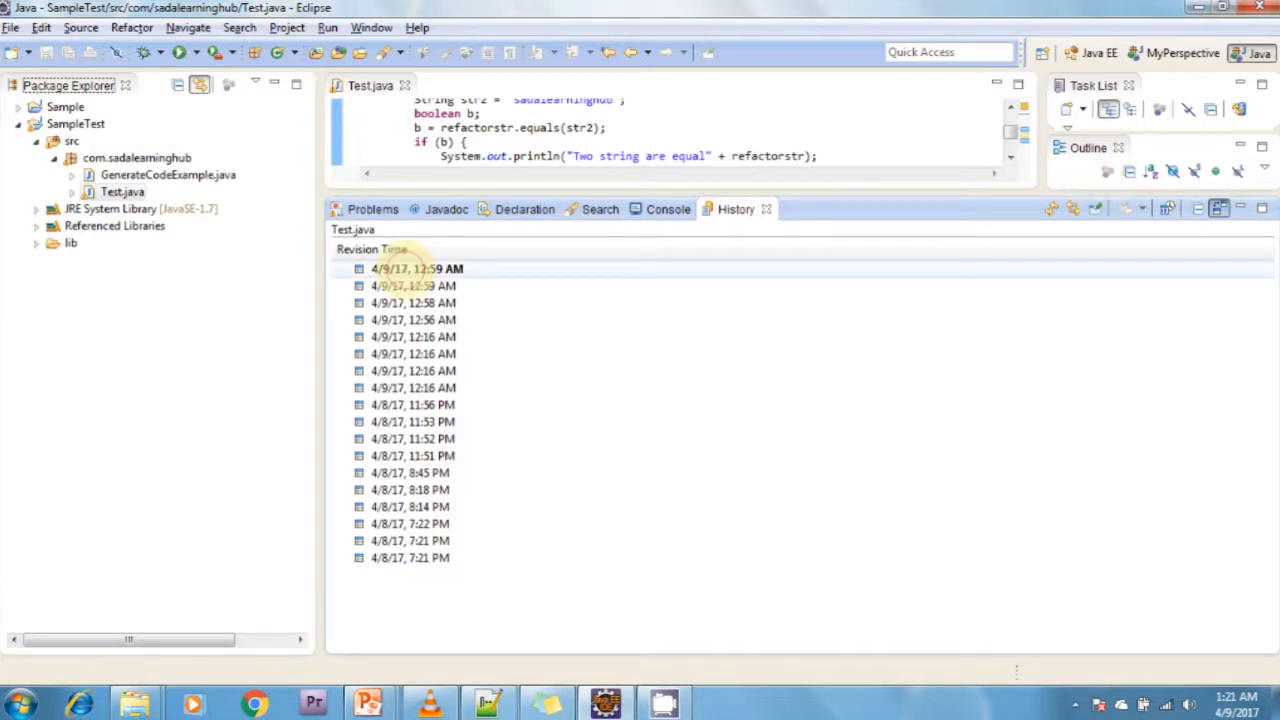
{"action": "left_click", "coordinate": [413, 285]}
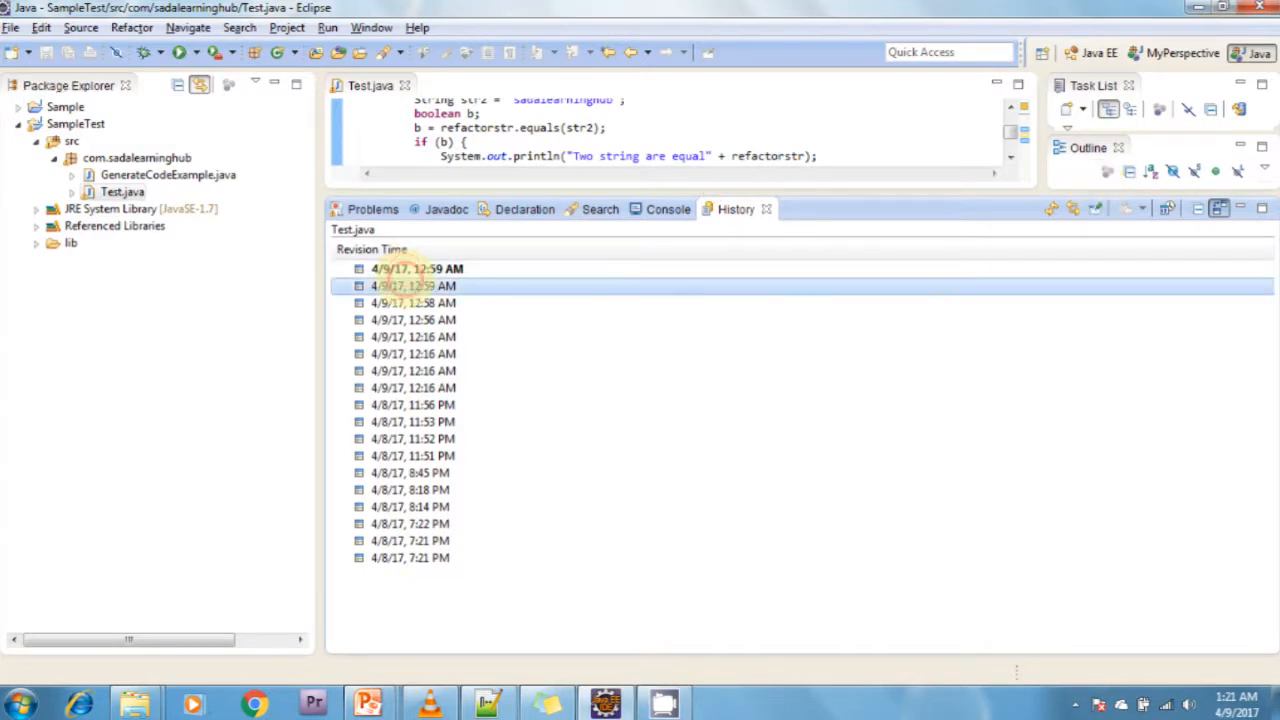
{"action": "double_click", "coordinate": [413, 285]}
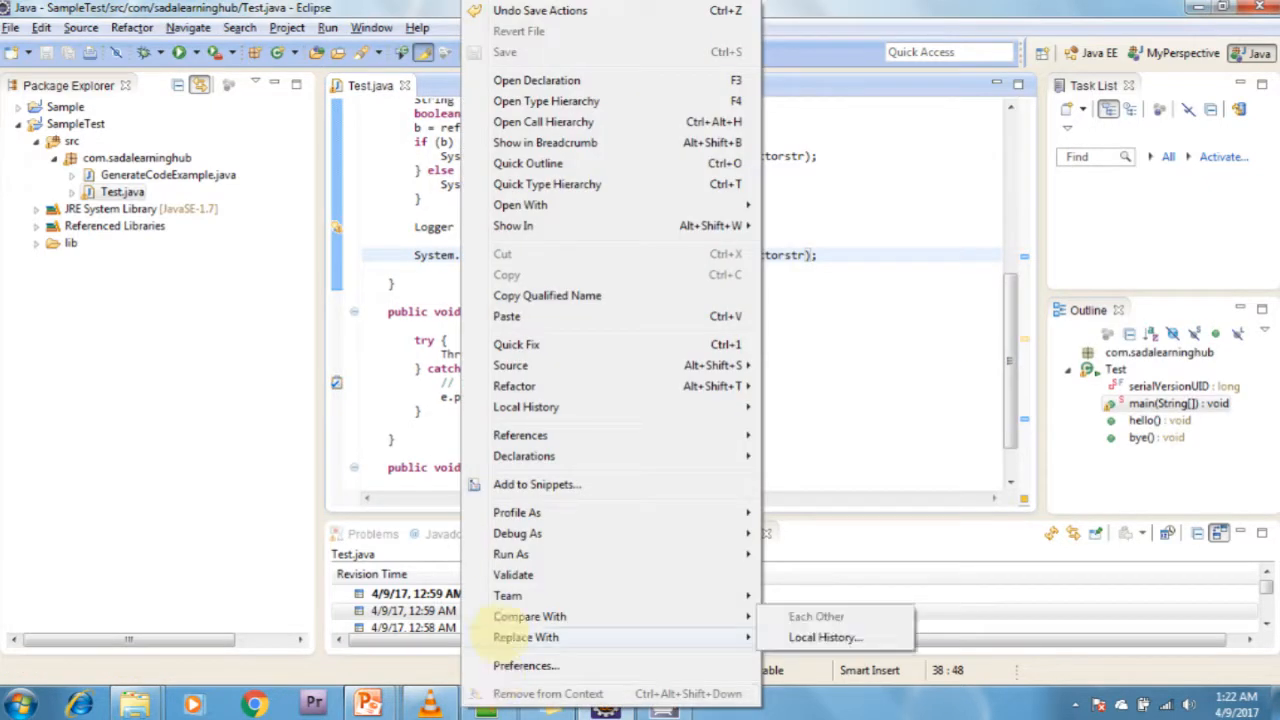
{"action": "mouse_move", "coordinate": [525, 637]}
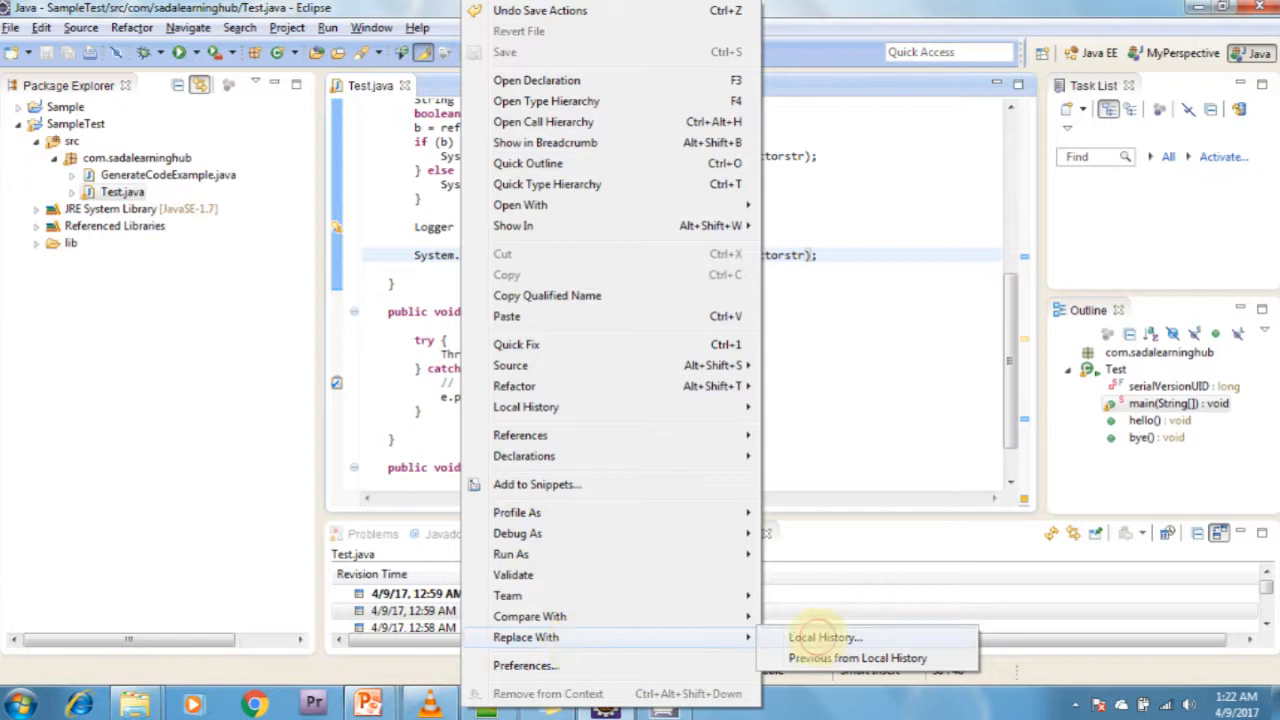
- Replace Test.java with its 12:59 AM local-history revision and scroll through the restored code
{"action": "left_click", "coordinate": [824, 637]}
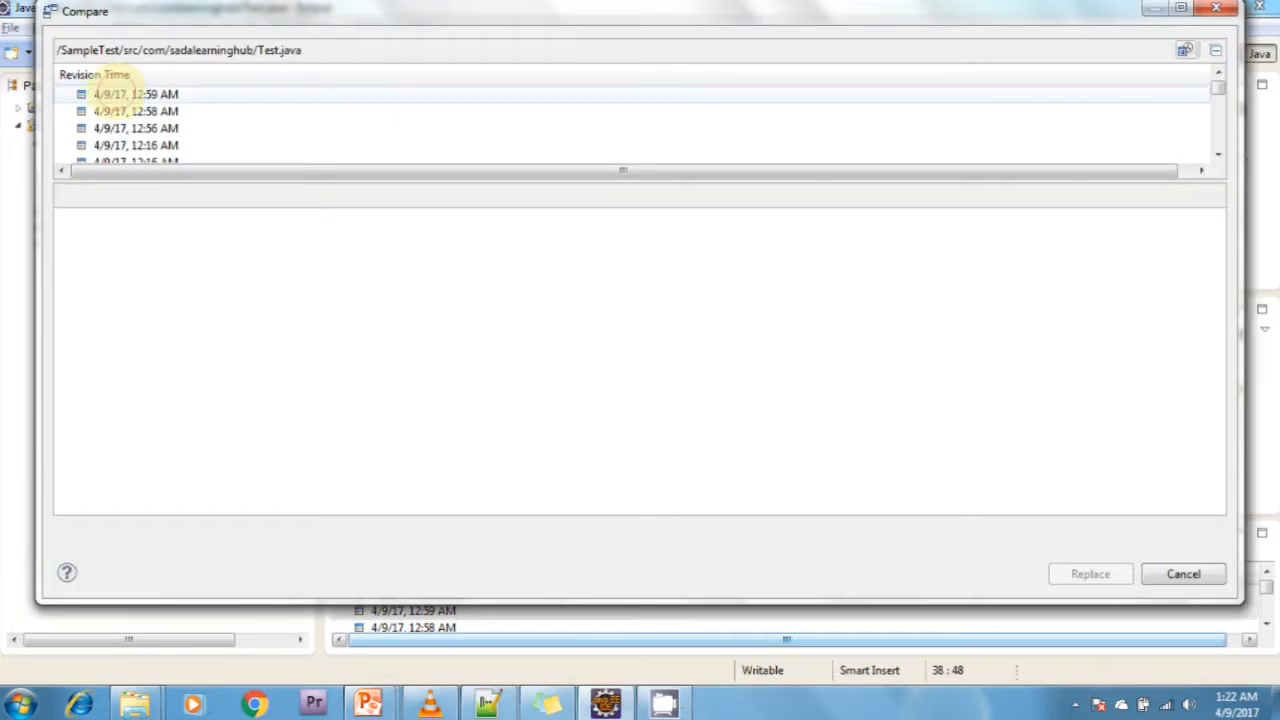
{"action": "left_click", "coordinate": [135, 94]}
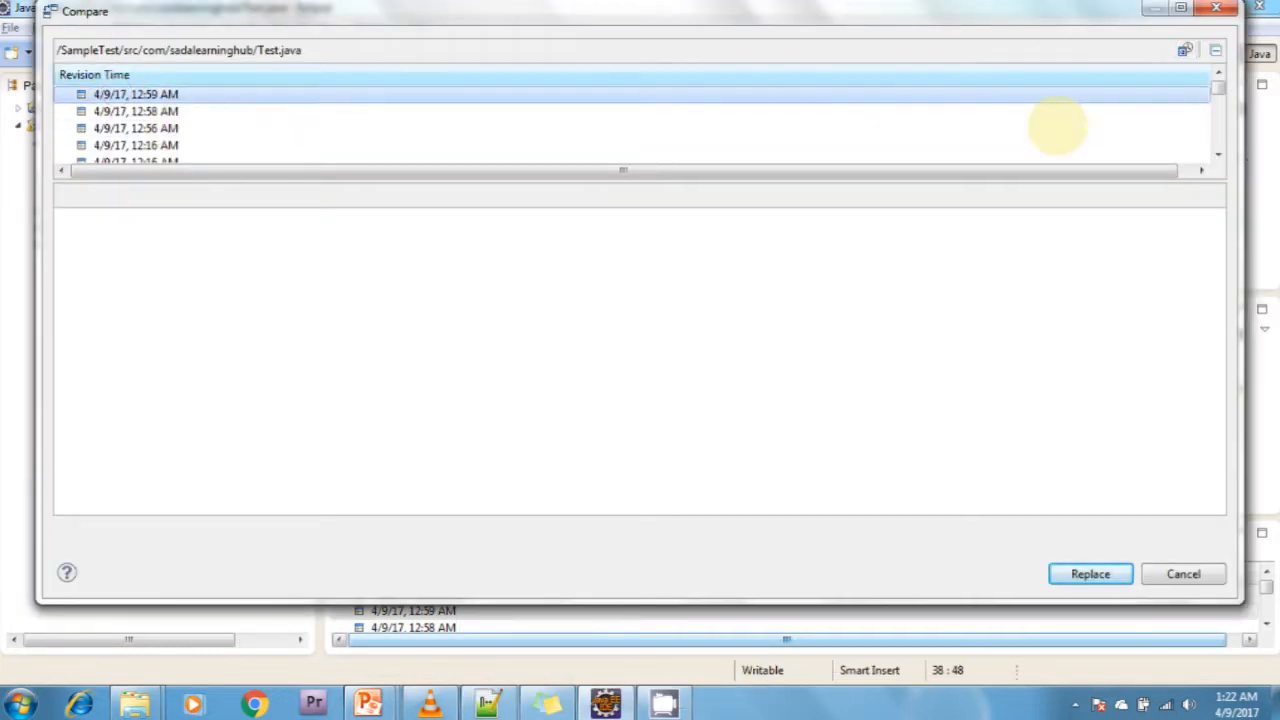
{"action": "mouse_move", "coordinate": [970, 185]}
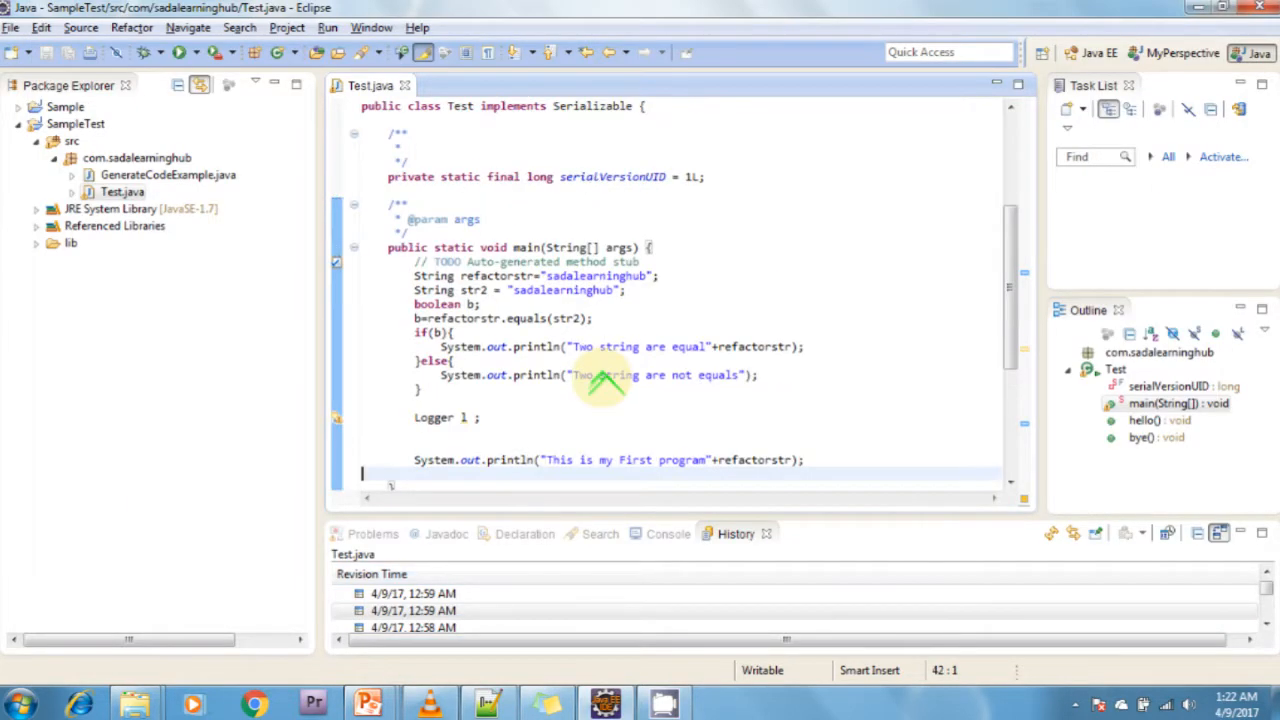
{"action": "scroll", "scroll_direction": "down", "scroll_amount": 3}
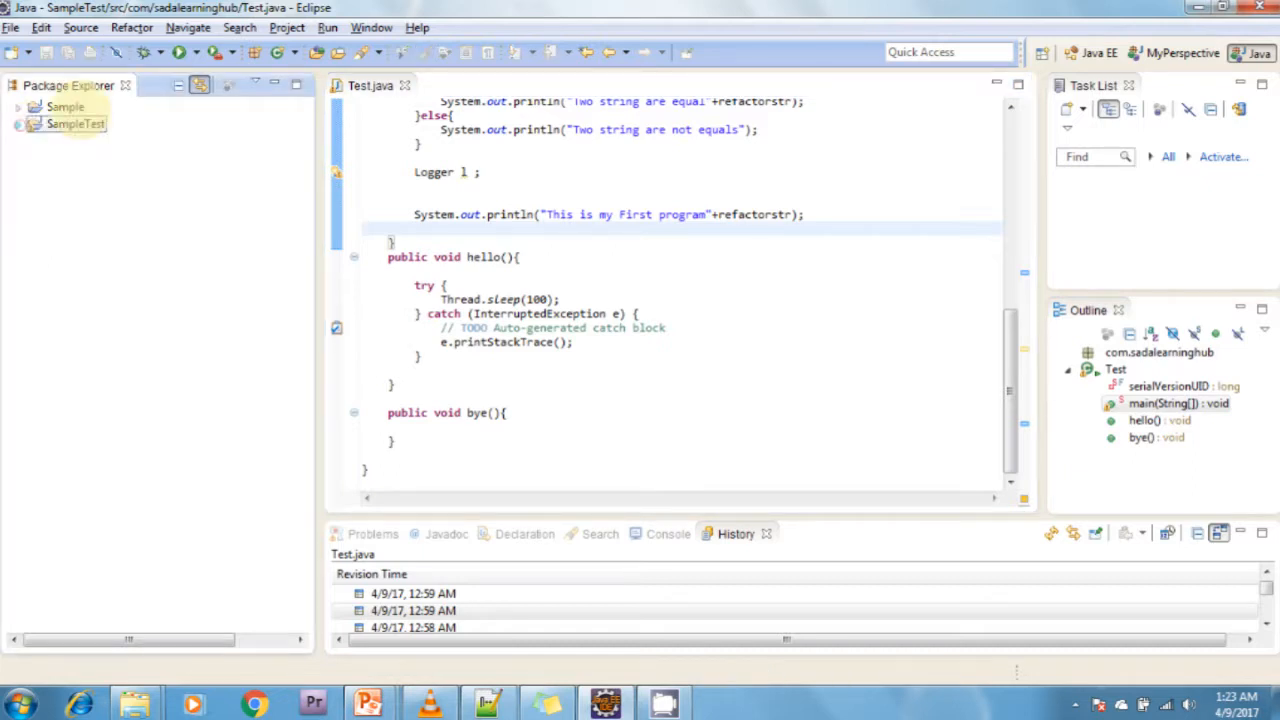
- Collapse SampleTest and bring up Select Working Set from the Package Explorer view menu
{"action": "right_click", "coordinate": [75, 123]}
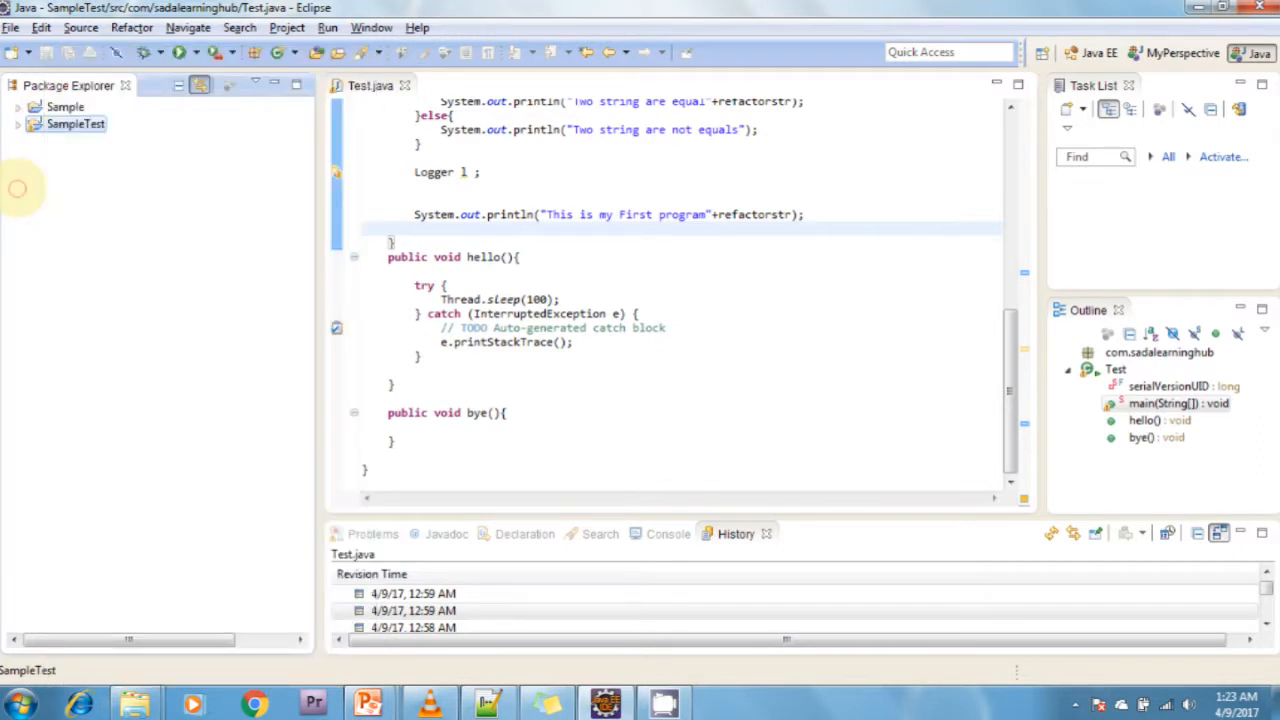
{"action": "mouse_move", "coordinate": [138, 128]}
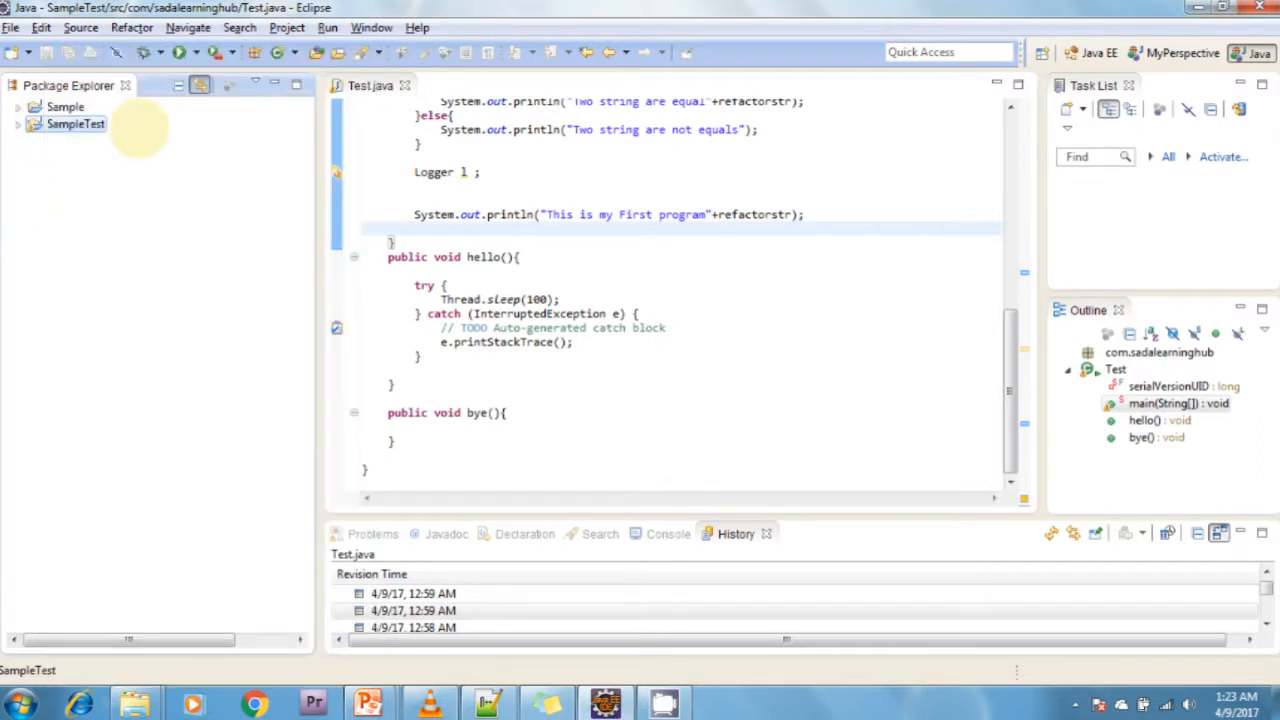
{"action": "left_click", "coordinate": [253, 85]}
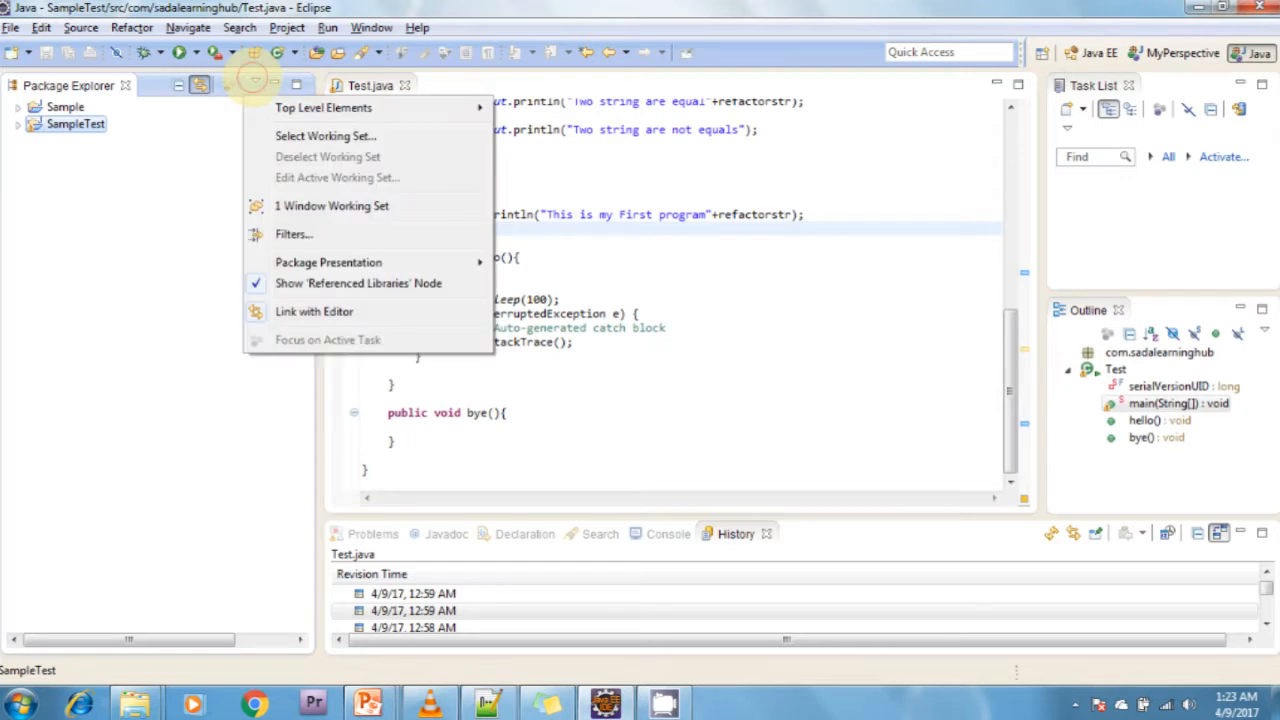
{"action": "mouse_move", "coordinate": [332, 205]}
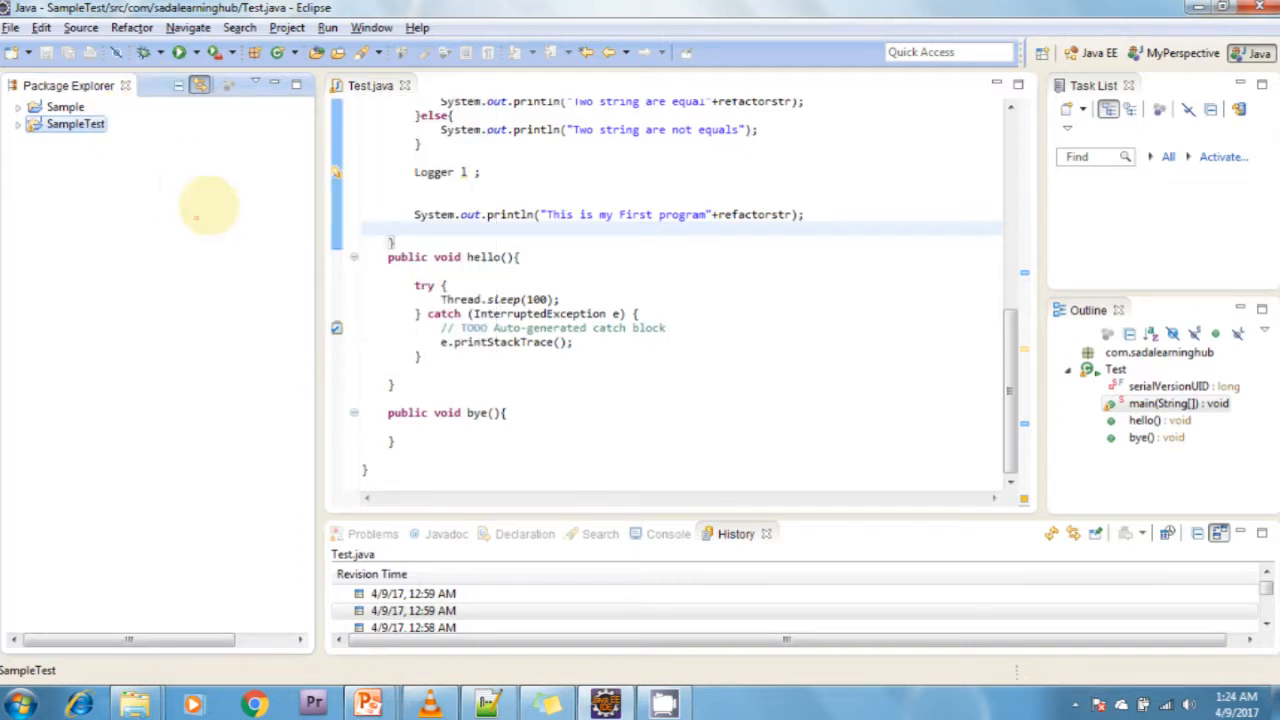
{"action": "left_click", "coordinate": [254, 85]}
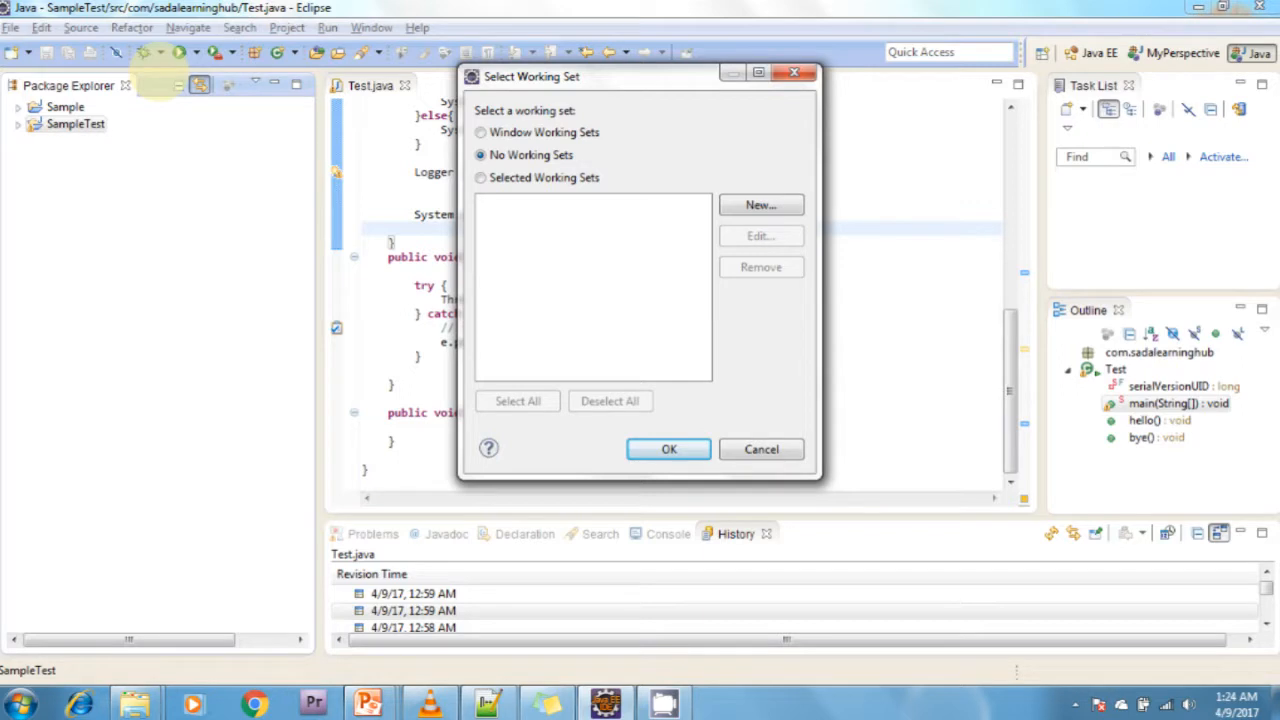
- Create a Resource working set named 'sadalearning' containing the Sample project
{"action": "left_click", "coordinate": [760, 204]}
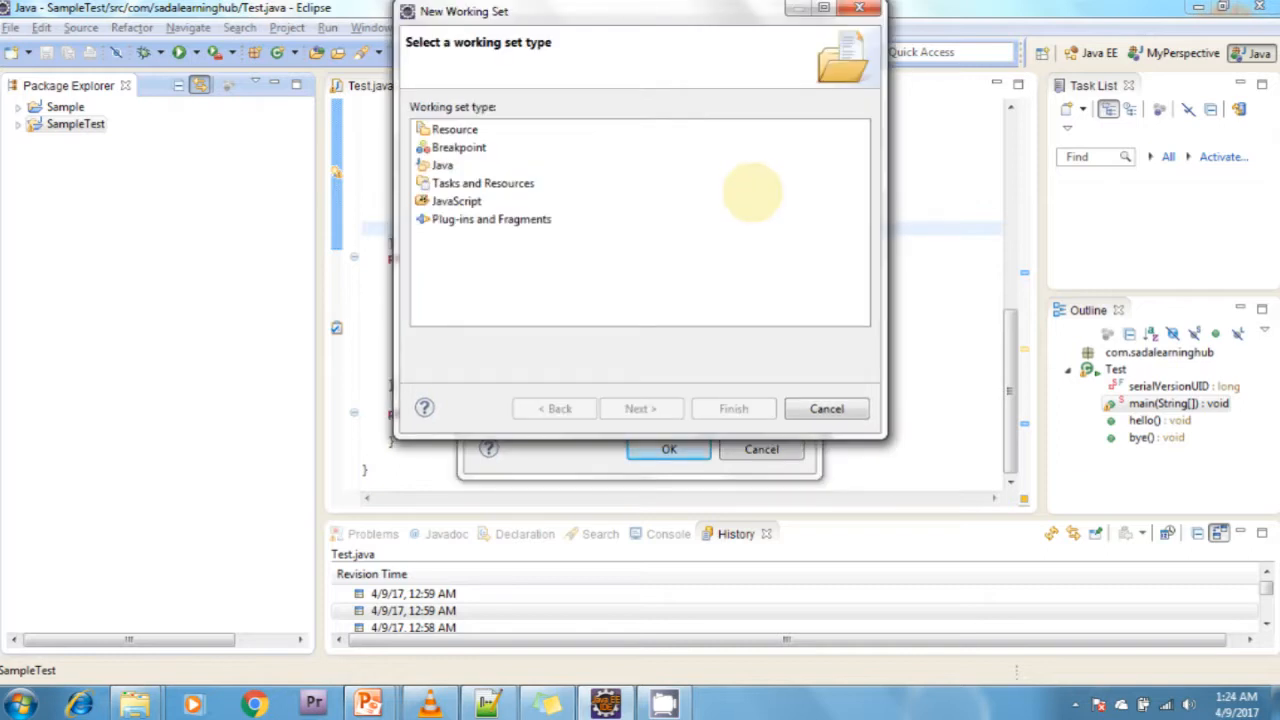
{"action": "mouse_move", "coordinate": [745, 190]}
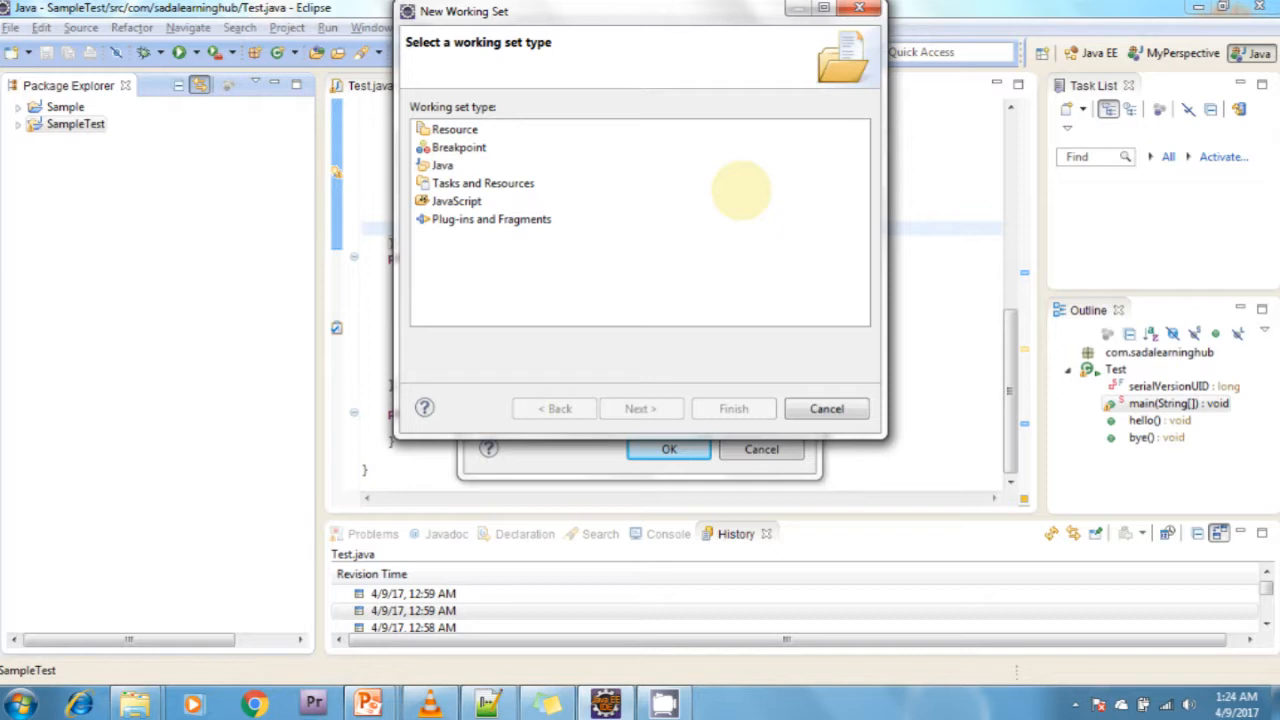
{"action": "left_click", "coordinate": [455, 129]}
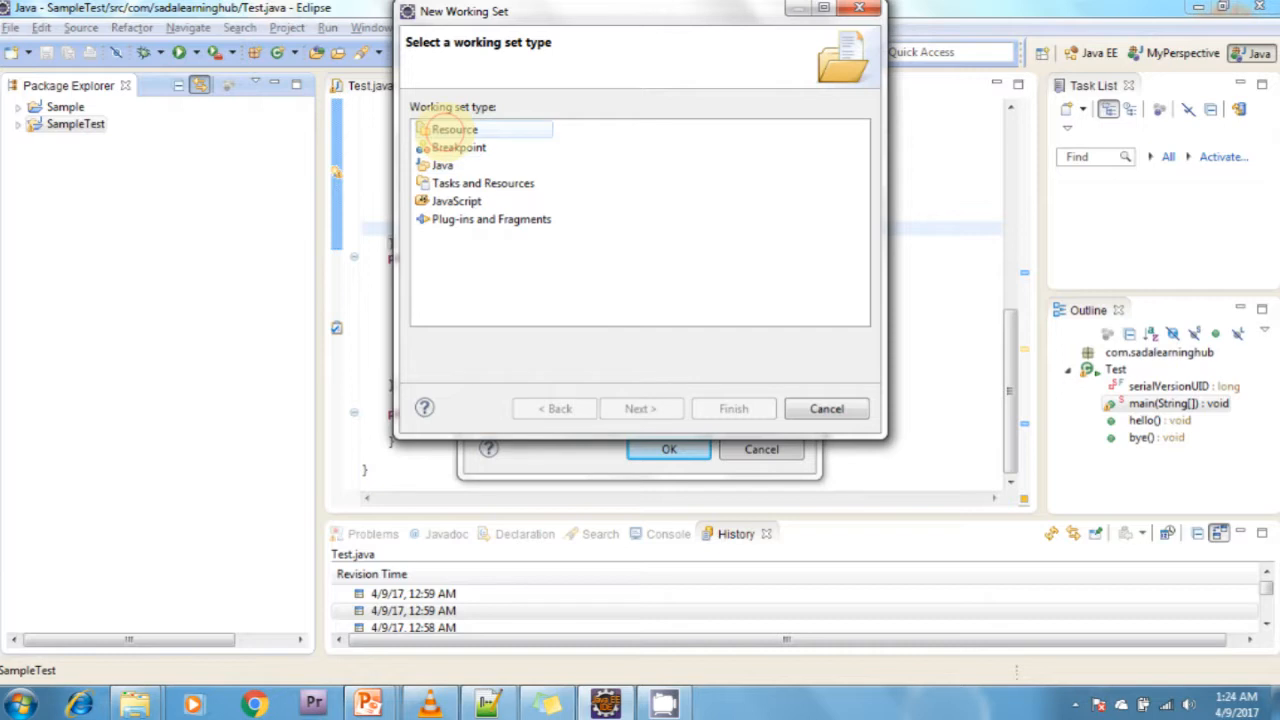
{"action": "left_click", "coordinate": [639, 408]}
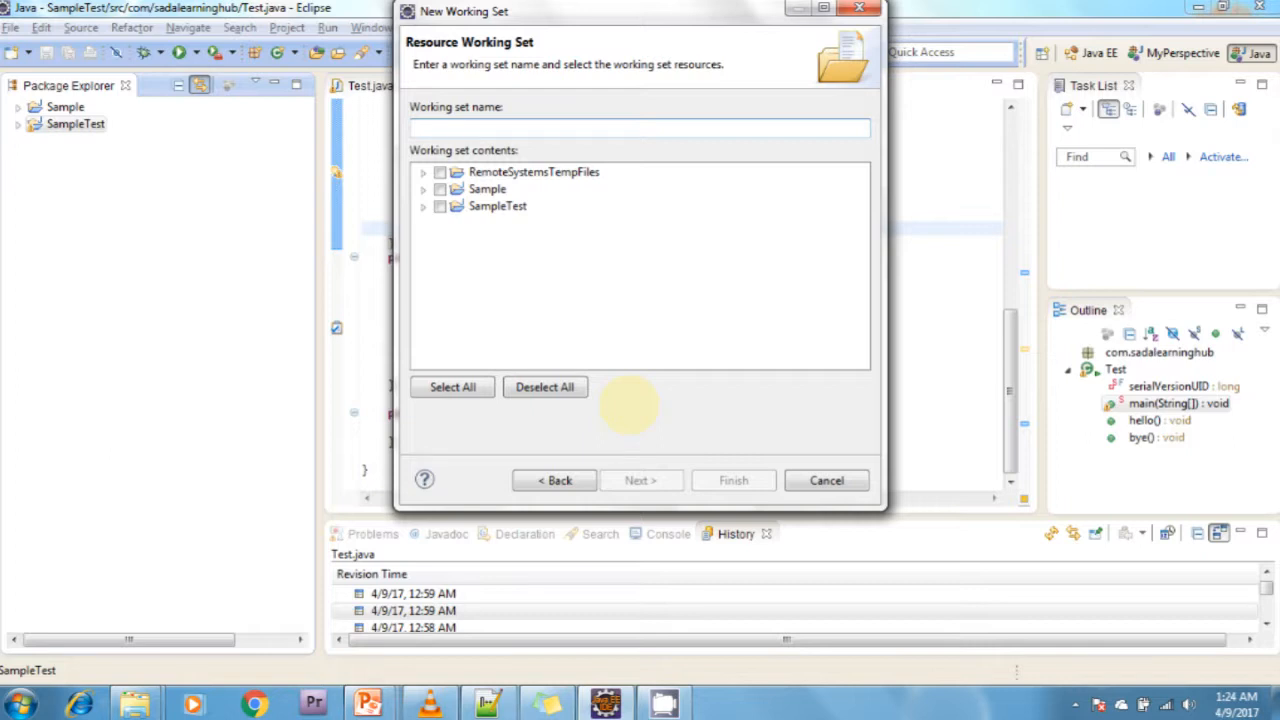
{"action": "left_click", "coordinate": [640, 128]}
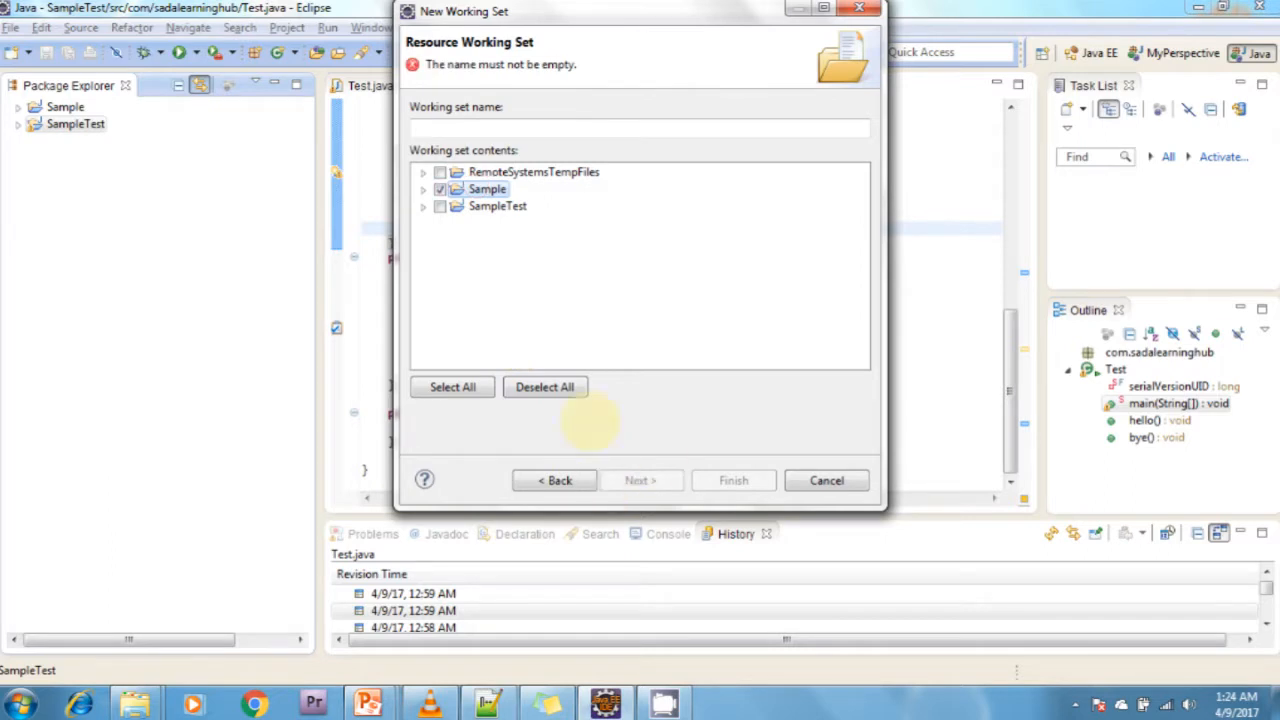
{"action": "mouse_move", "coordinate": [544, 387]}
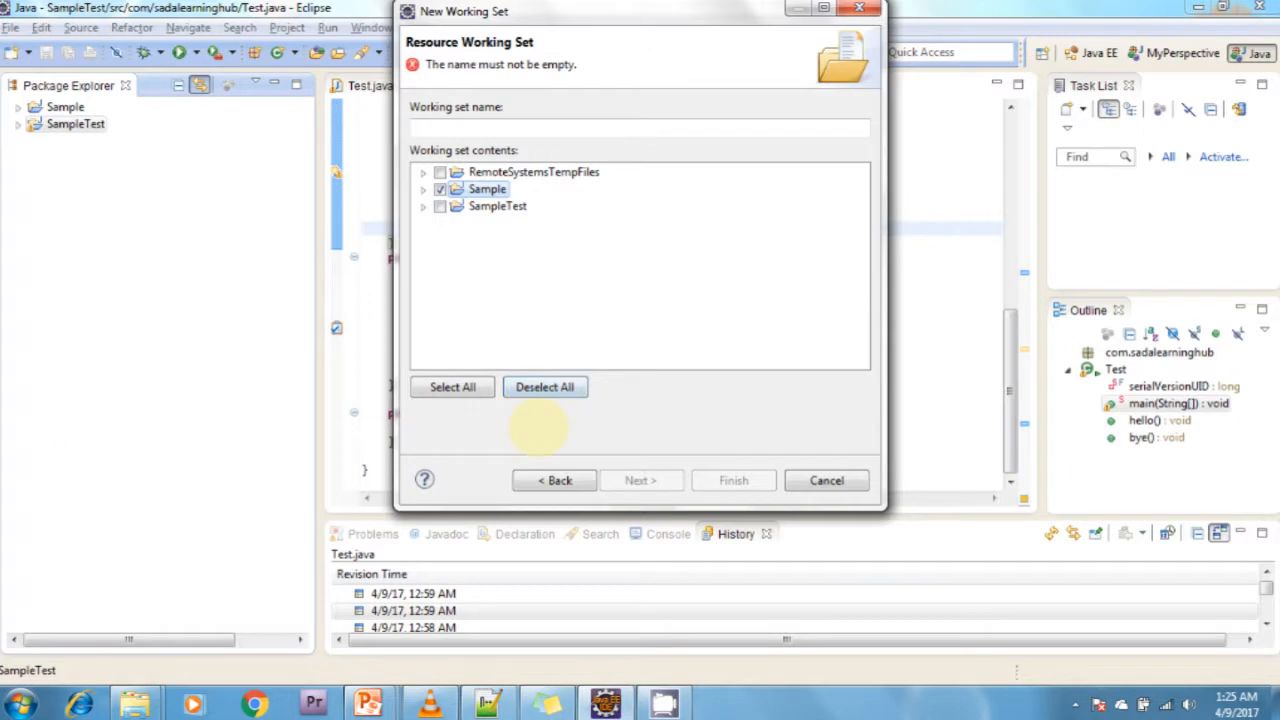
{"action": "left_click", "coordinate": [640, 127]}
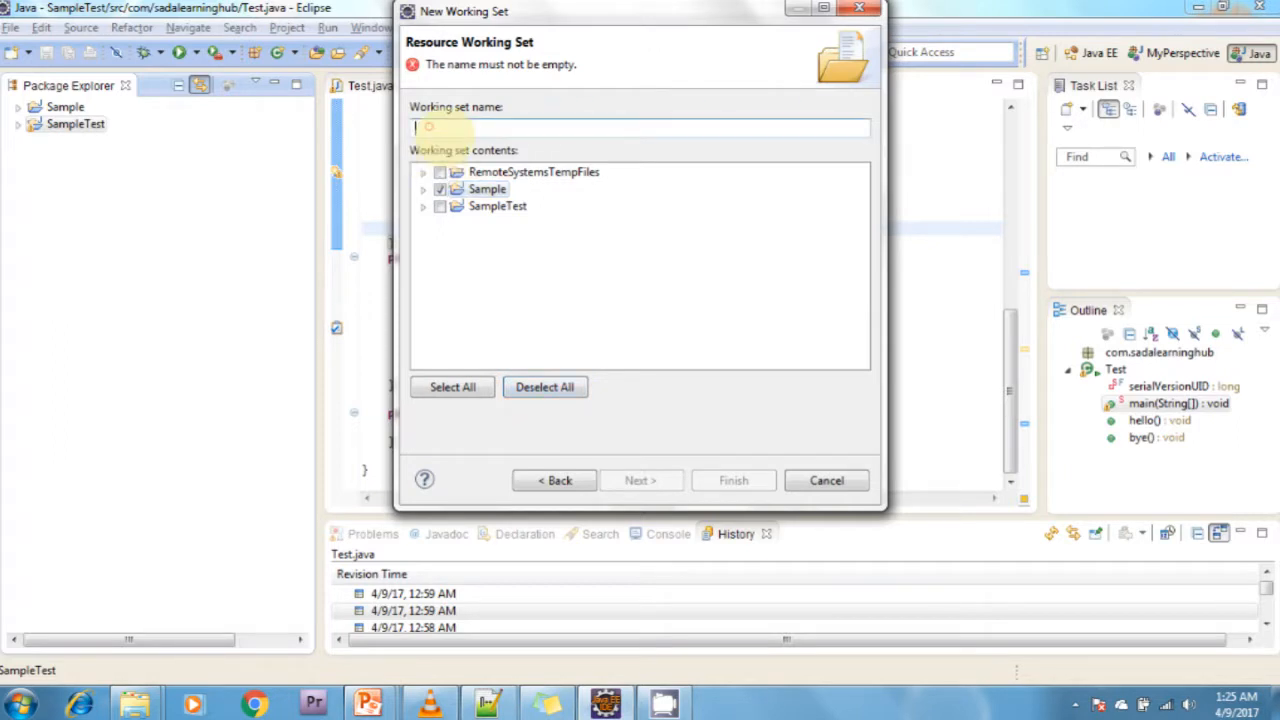
{"action": "type", "text": "sadq"}
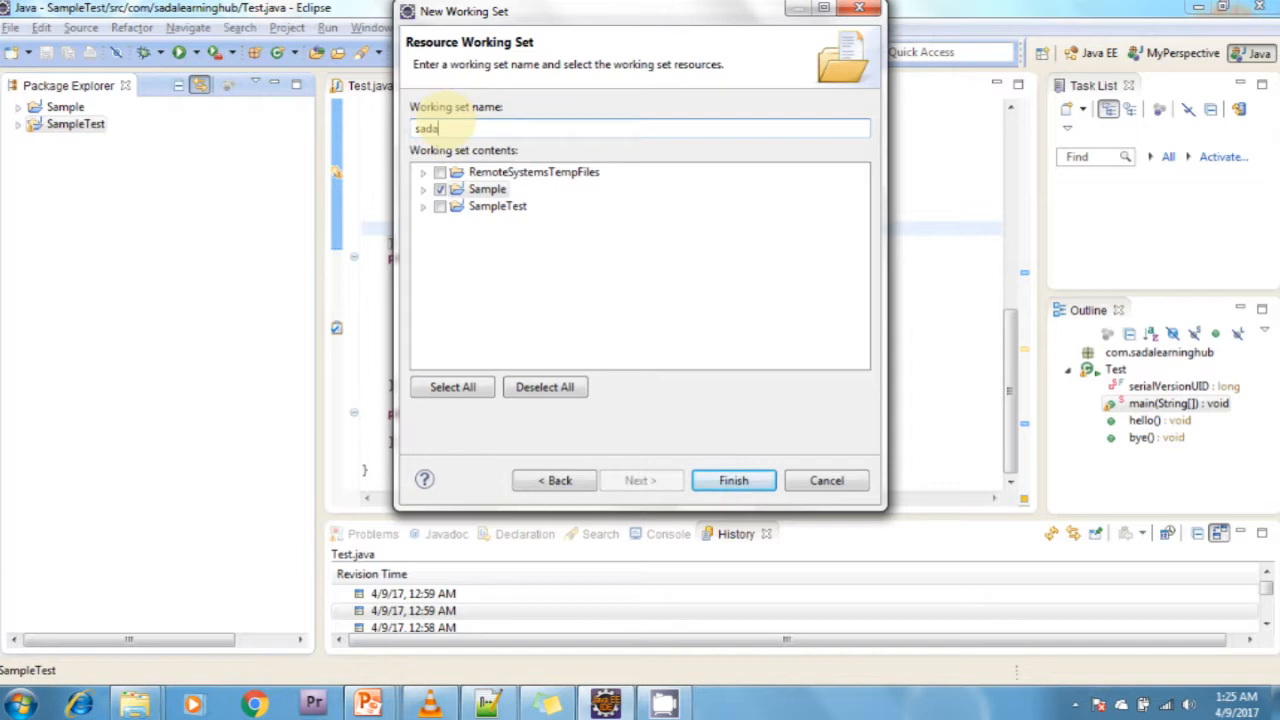
{"action": "type", "text": "learning"}
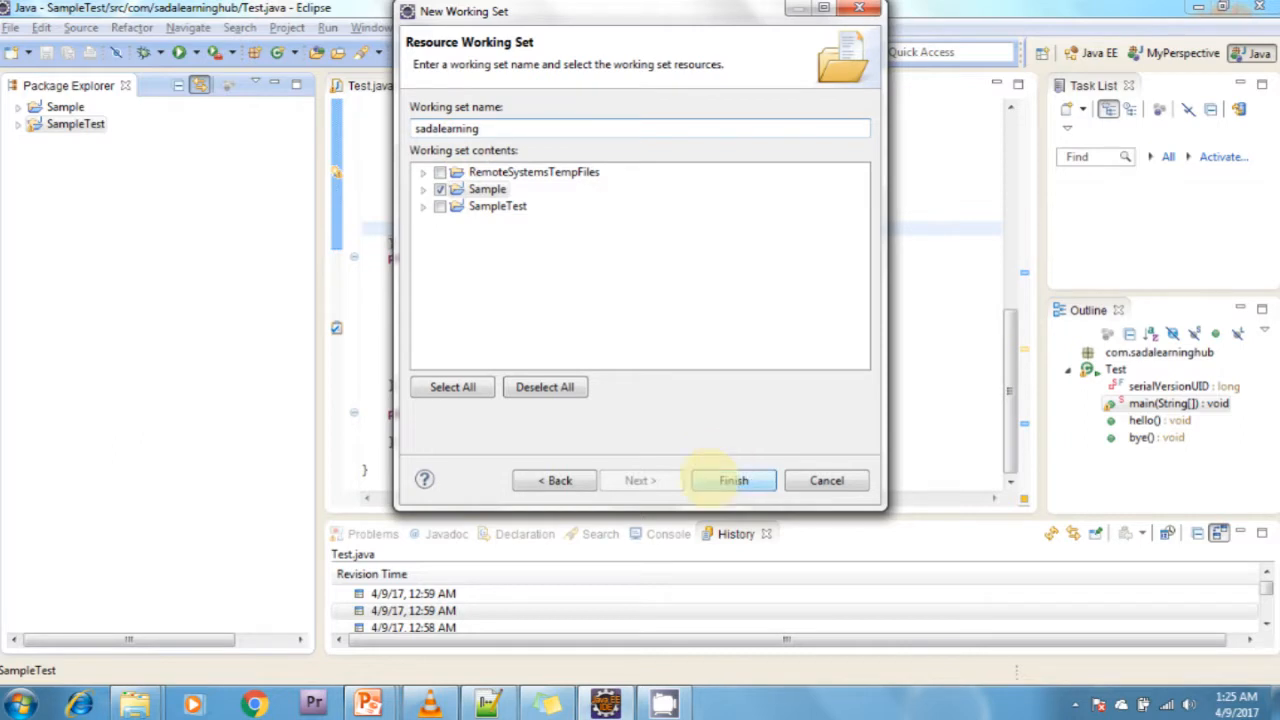
{"action": "mouse_move", "coordinate": [735, 480]}
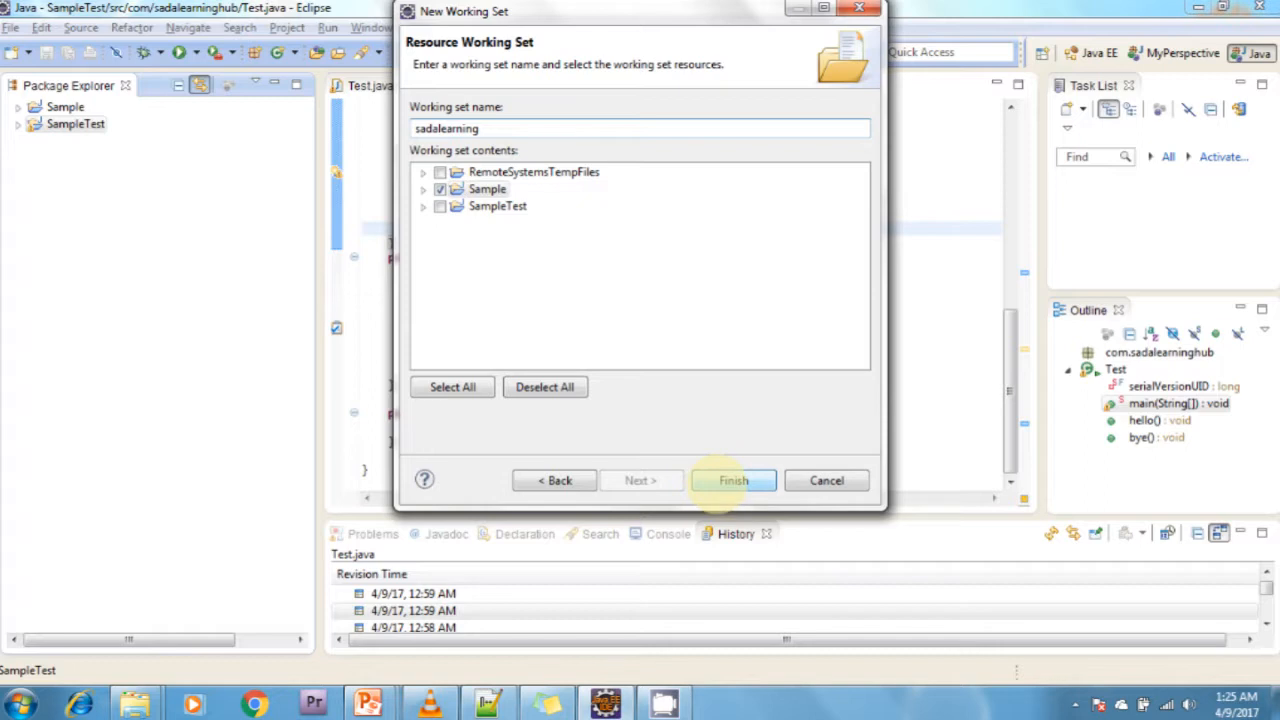
{"action": "left_click", "coordinate": [733, 480]}
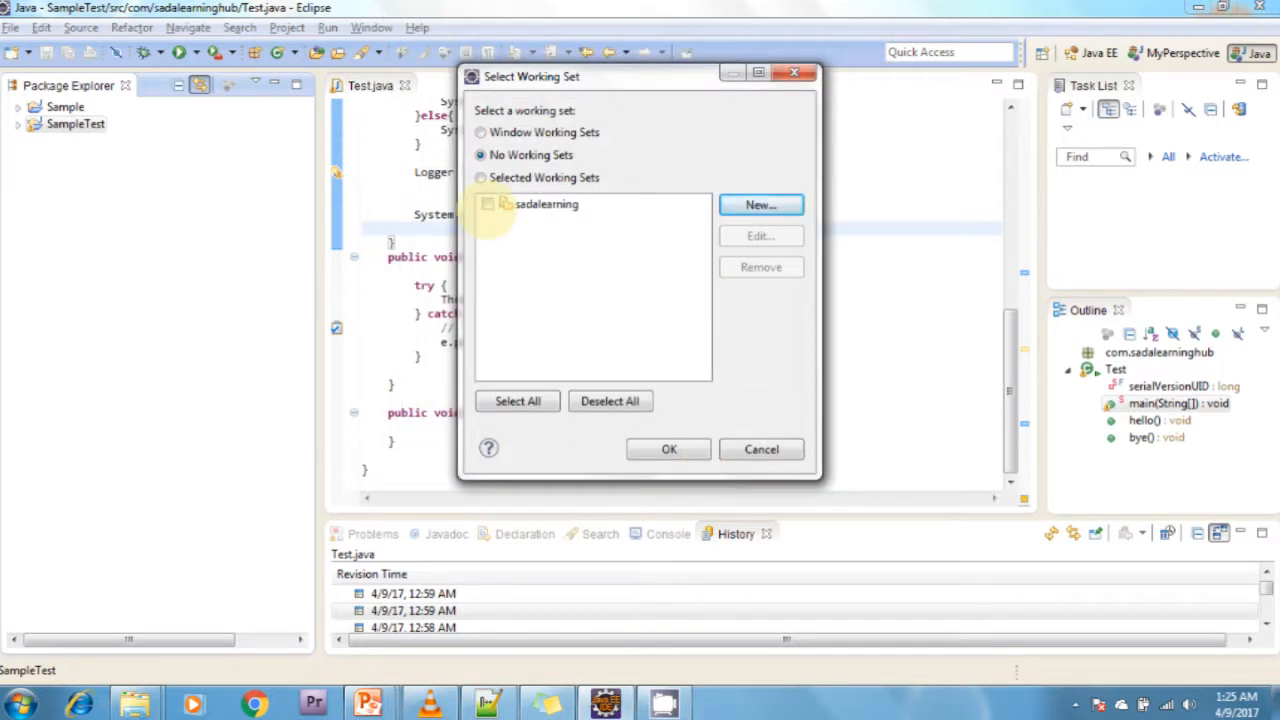
- Remove the sadalearning working set and cancel the Select Working Set dialog
{"action": "left_click", "coordinate": [546, 203]}
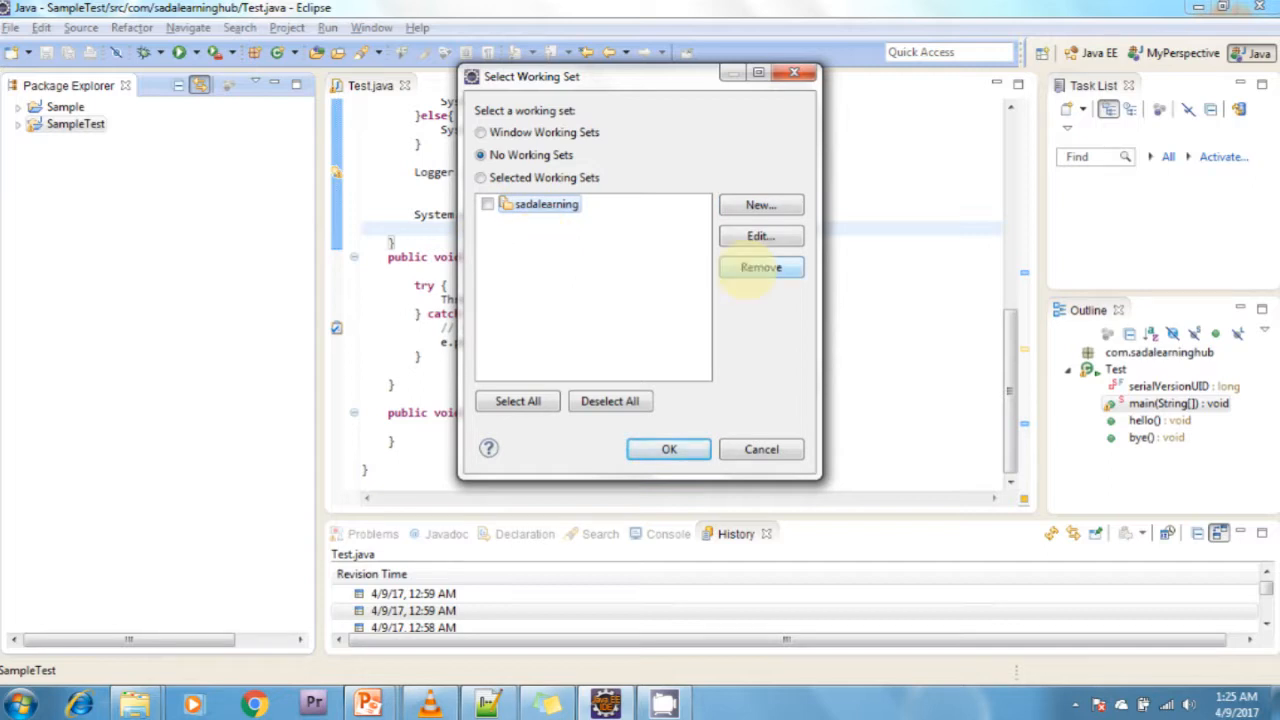
{"action": "left_click", "coordinate": [760, 267]}
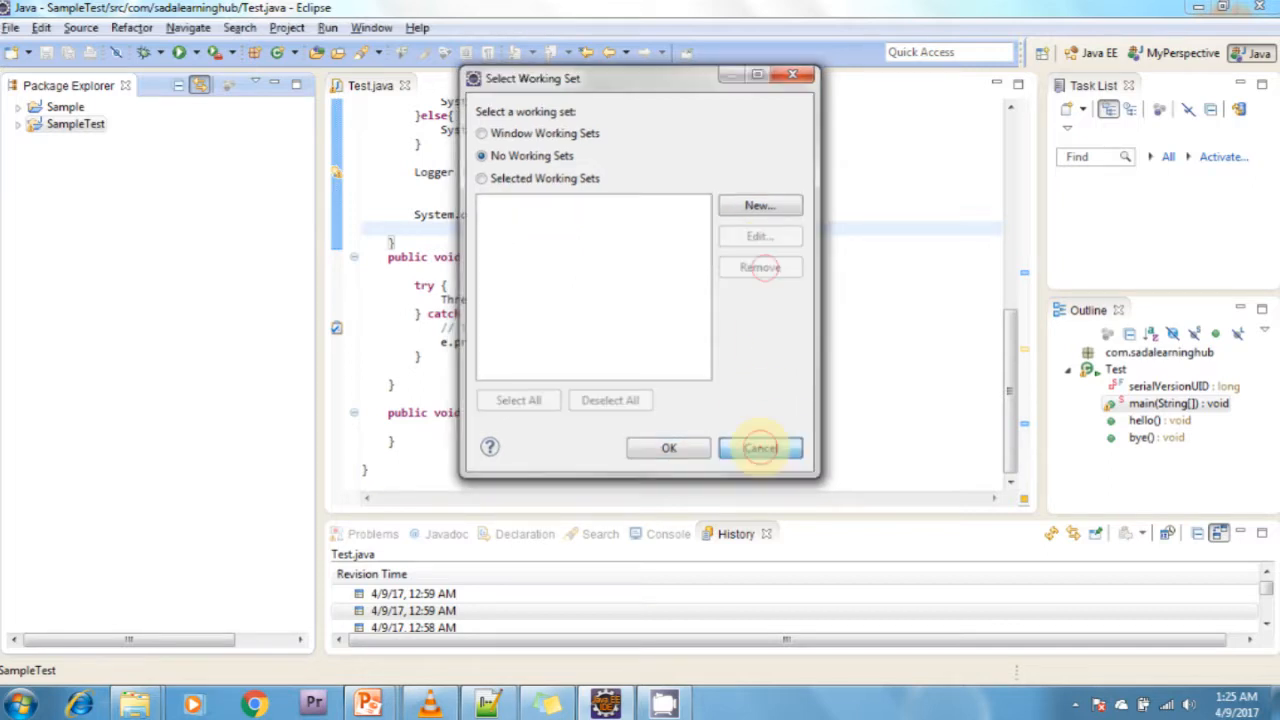
{"action": "left_click", "coordinate": [759, 447]}
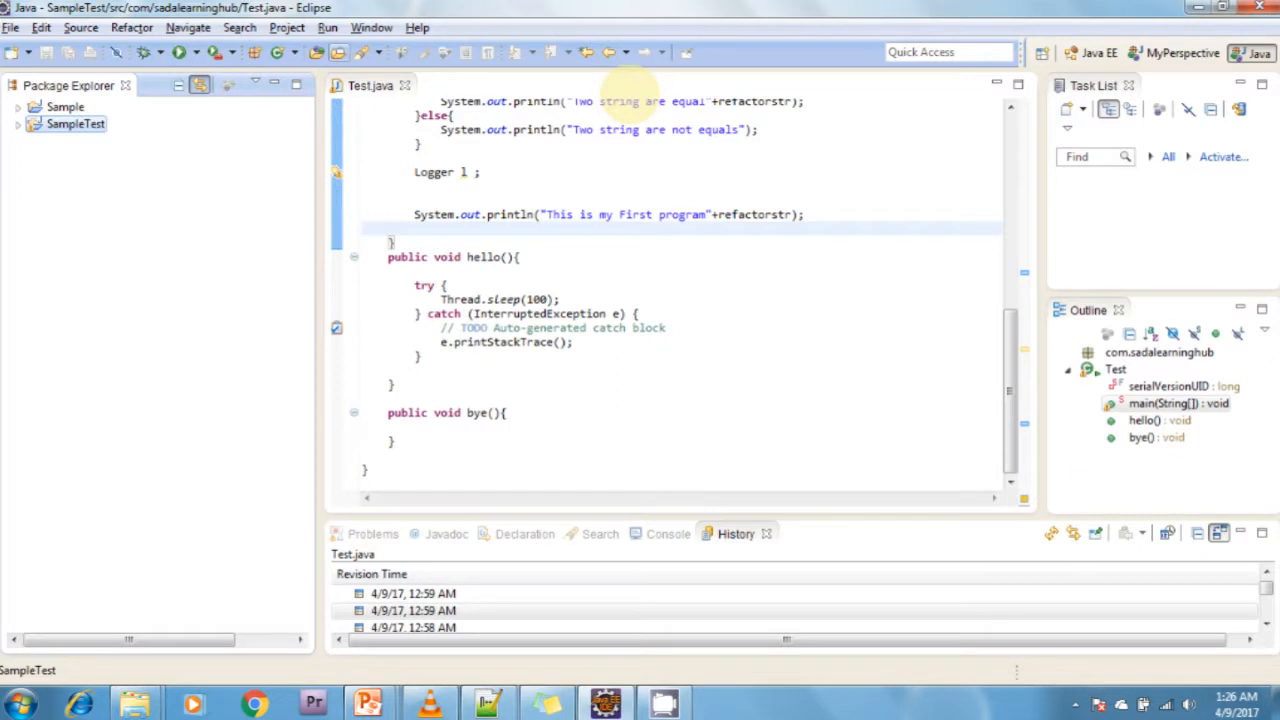
{"action": "mouse_move", "coordinate": [1094, 85]}
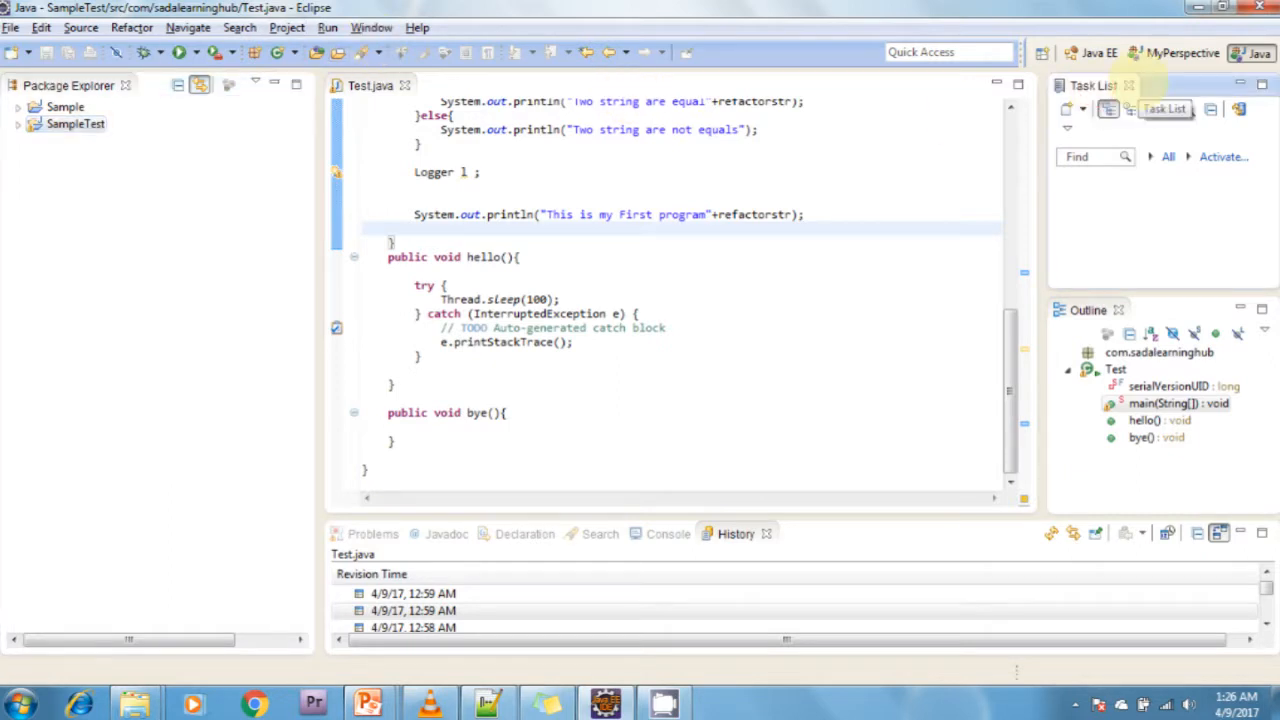
- Close the Task List view, then the Outline view
{"action": "left_click", "coordinate": [1120, 85]}
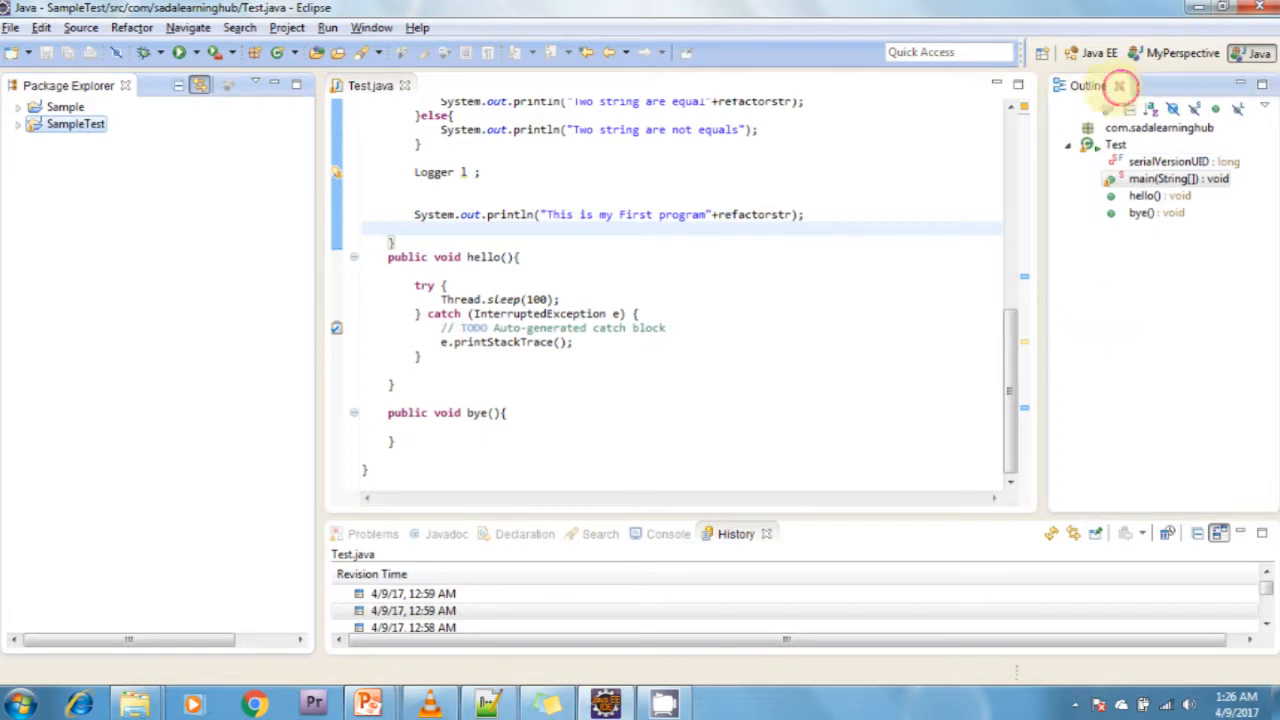
{"action": "left_click", "coordinate": [371, 27]}
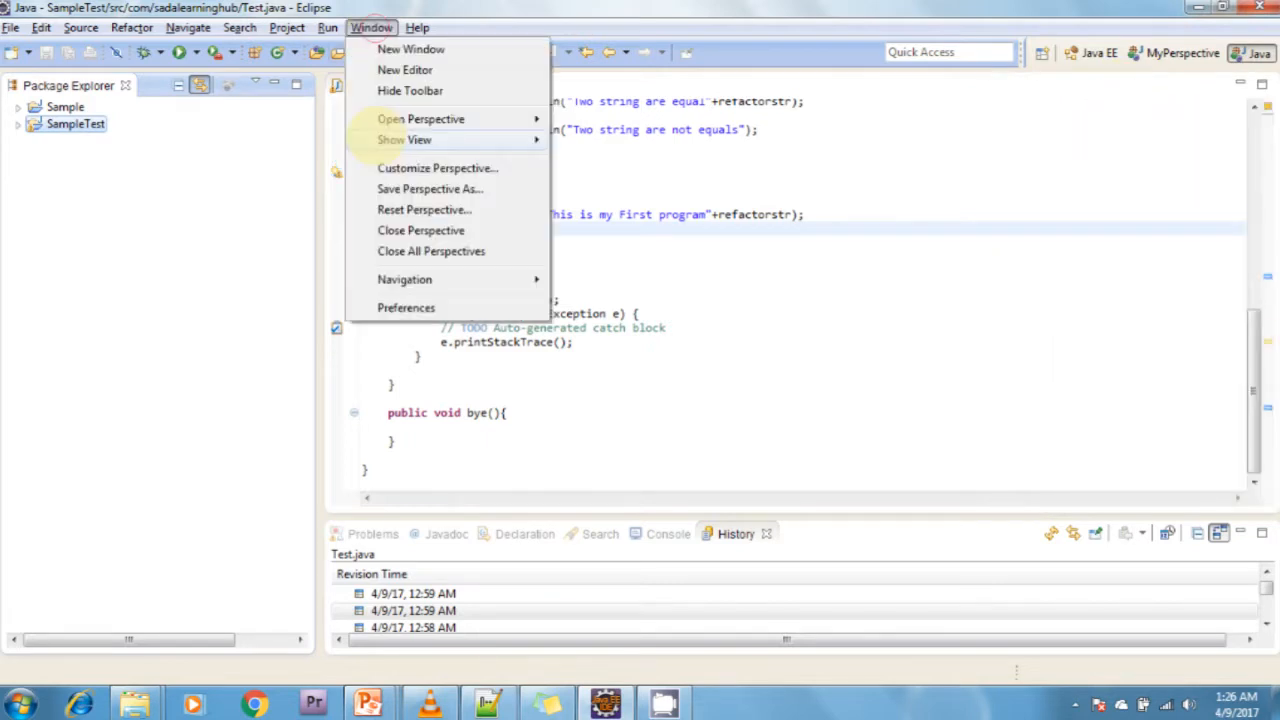
- Show the Tasks view from Window > Show View, listing four TODO items
{"action": "left_click", "coordinate": [404, 139]}
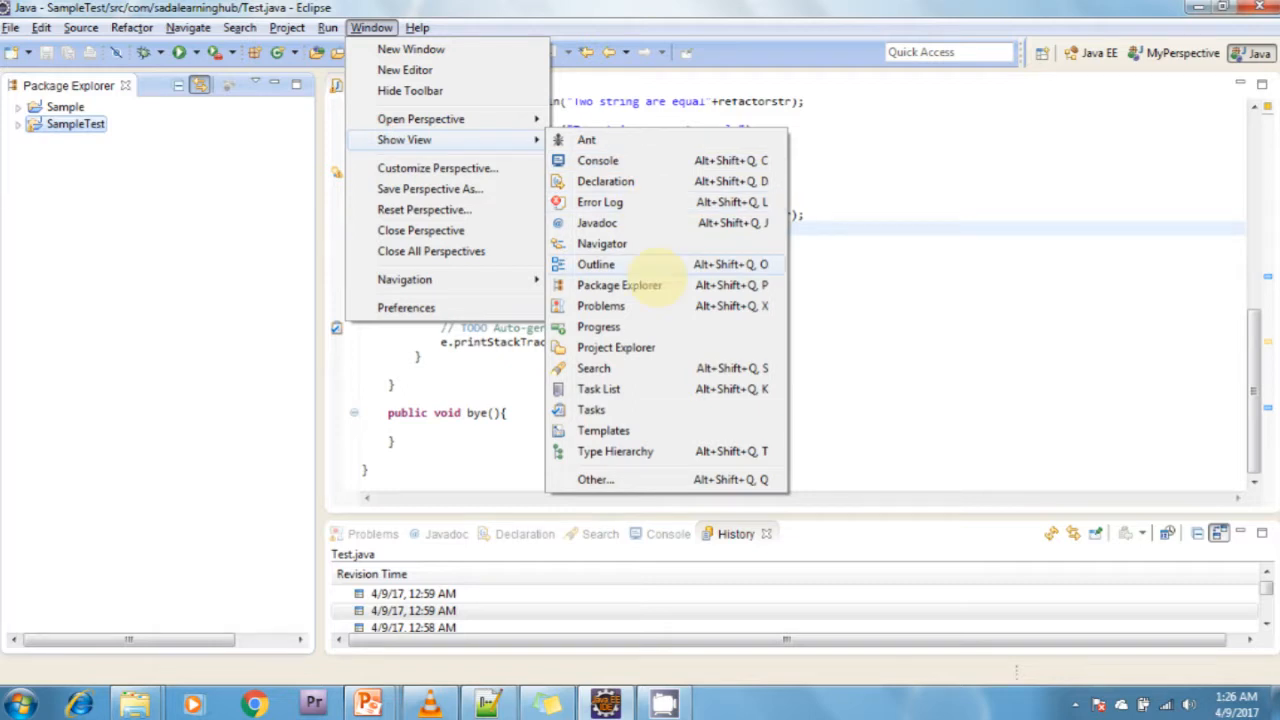
{"action": "left_click", "coordinate": [591, 409]}
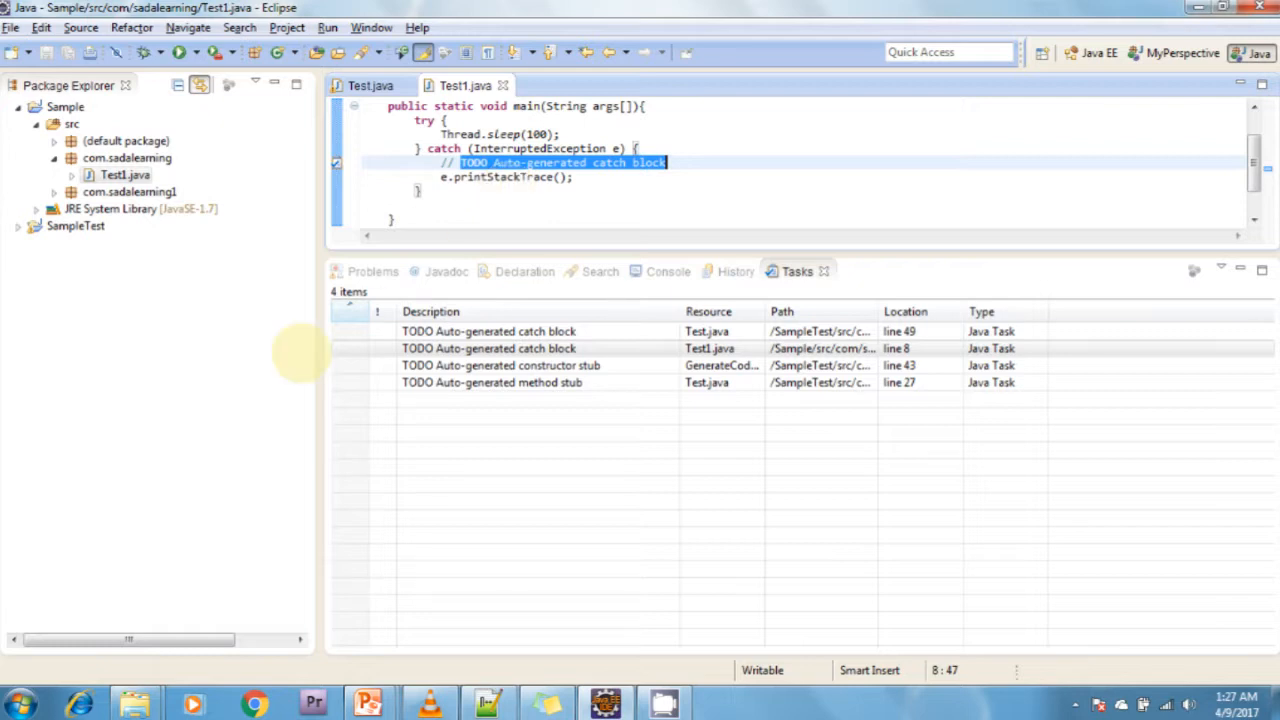
{"action": "mouse_move", "coordinate": [503, 85]}
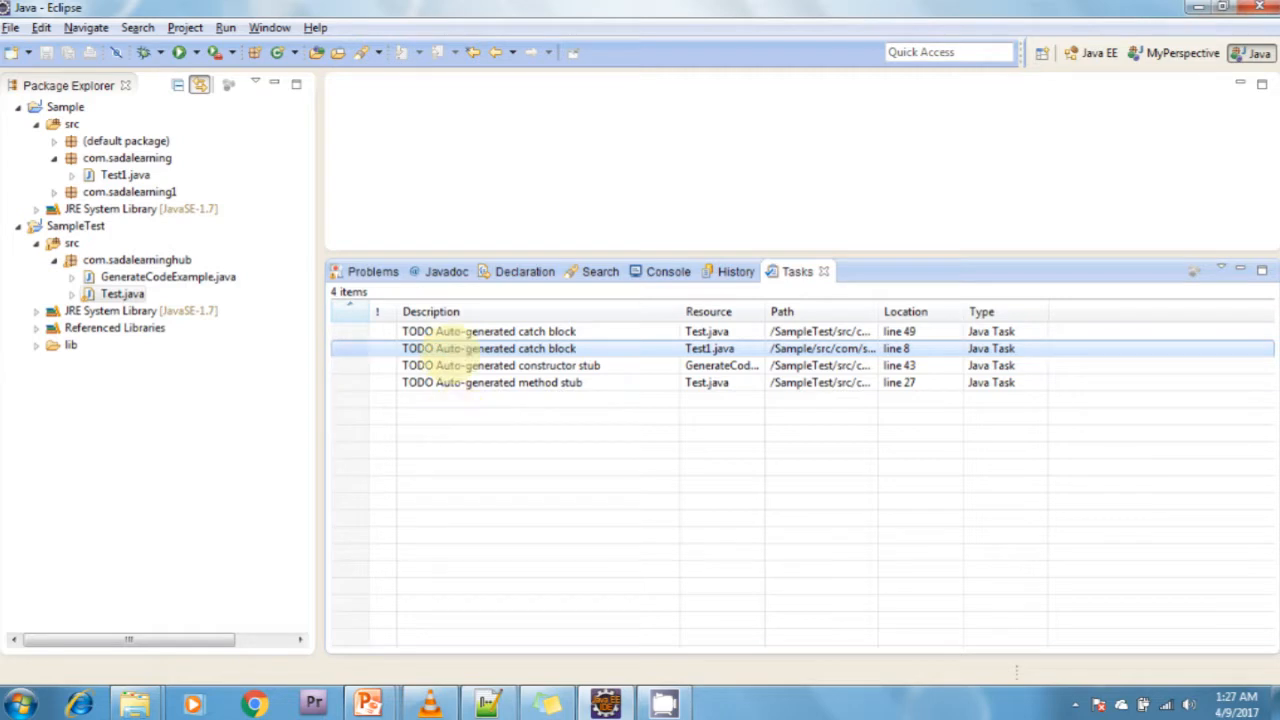
- Jump from the Tasks view to Test1.java's 'TODO Auto-generated catch block' comment
{"action": "left_click", "coordinate": [492, 382]}
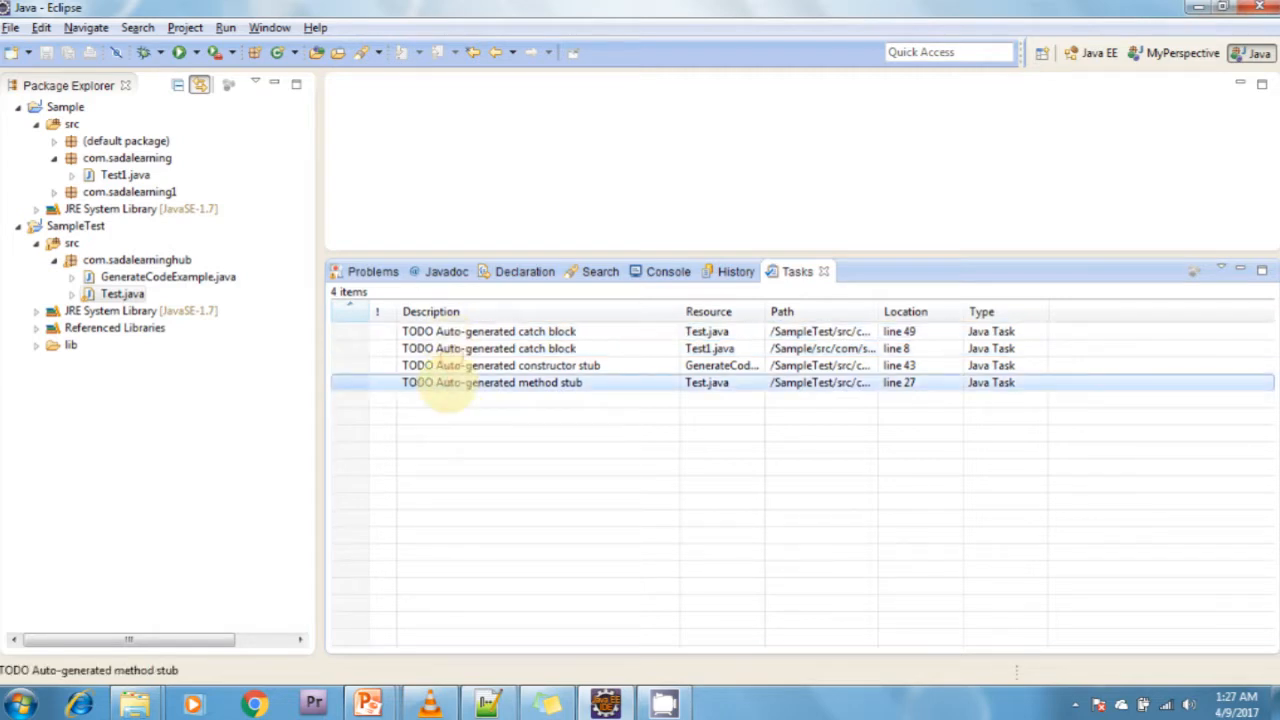
{"action": "left_click", "coordinate": [489, 348]}
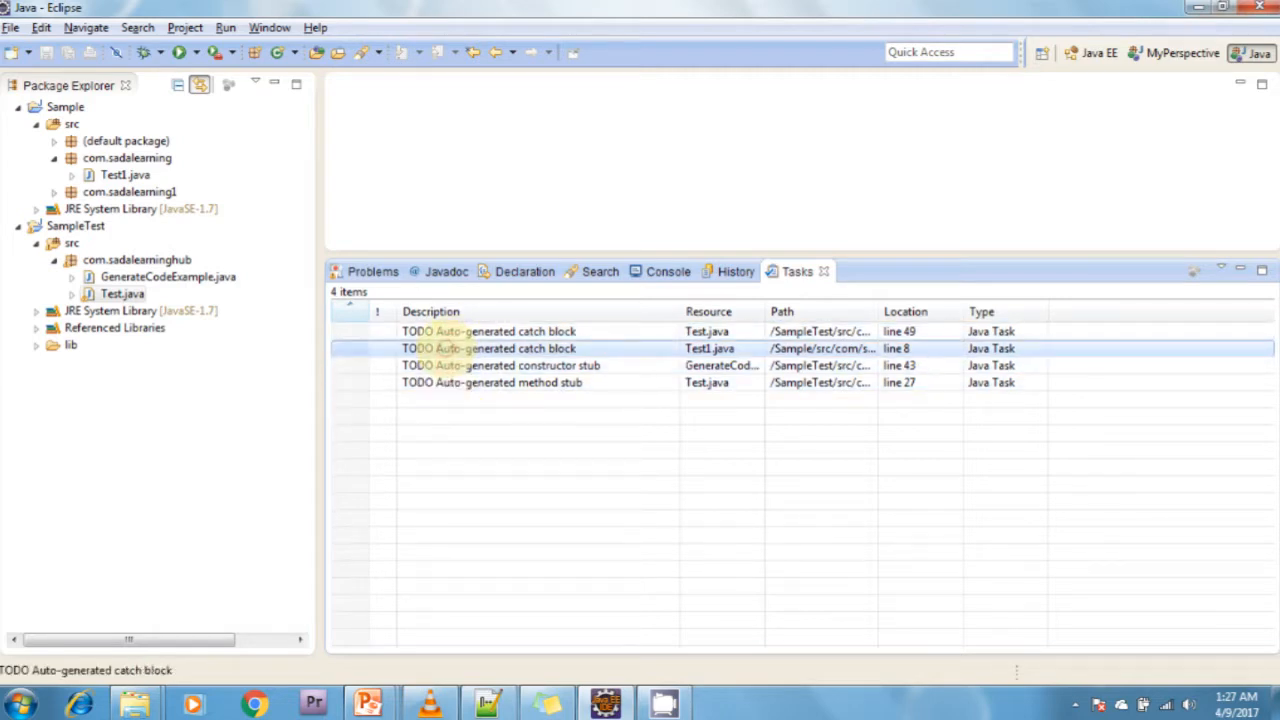
{"action": "double_click", "coordinate": [489, 348]}
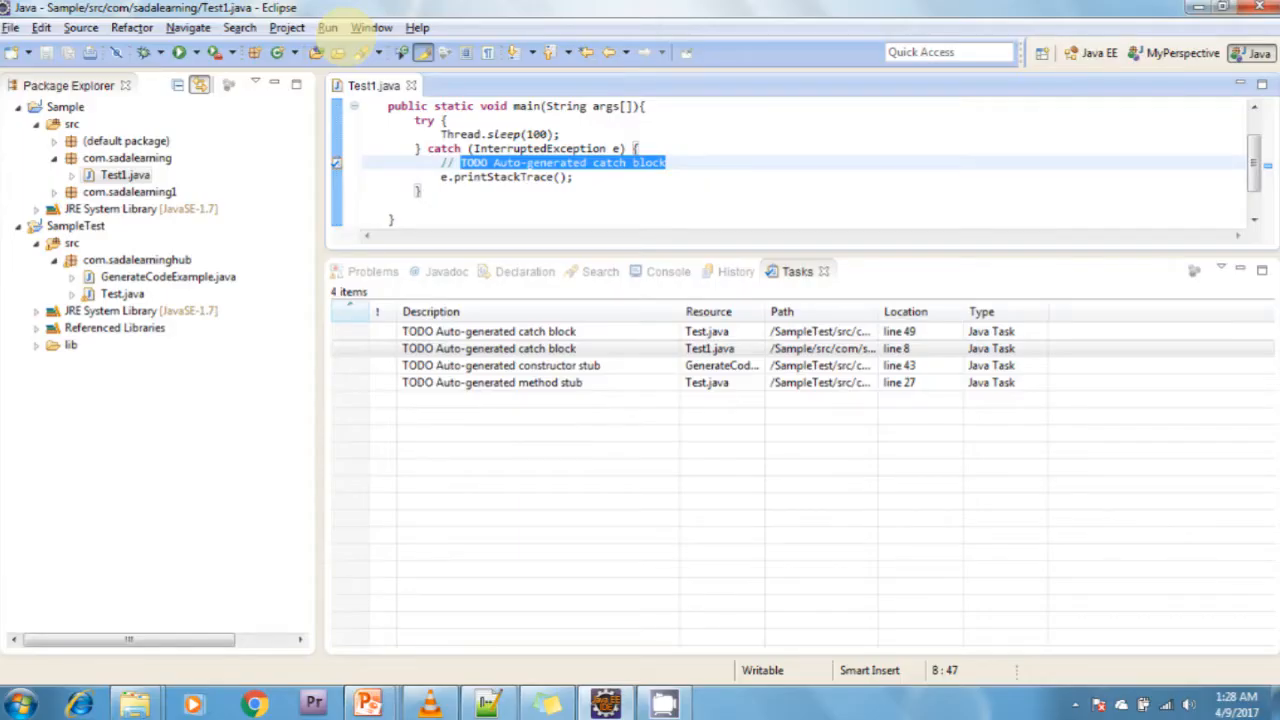
{"action": "left_click", "coordinate": [371, 27]}
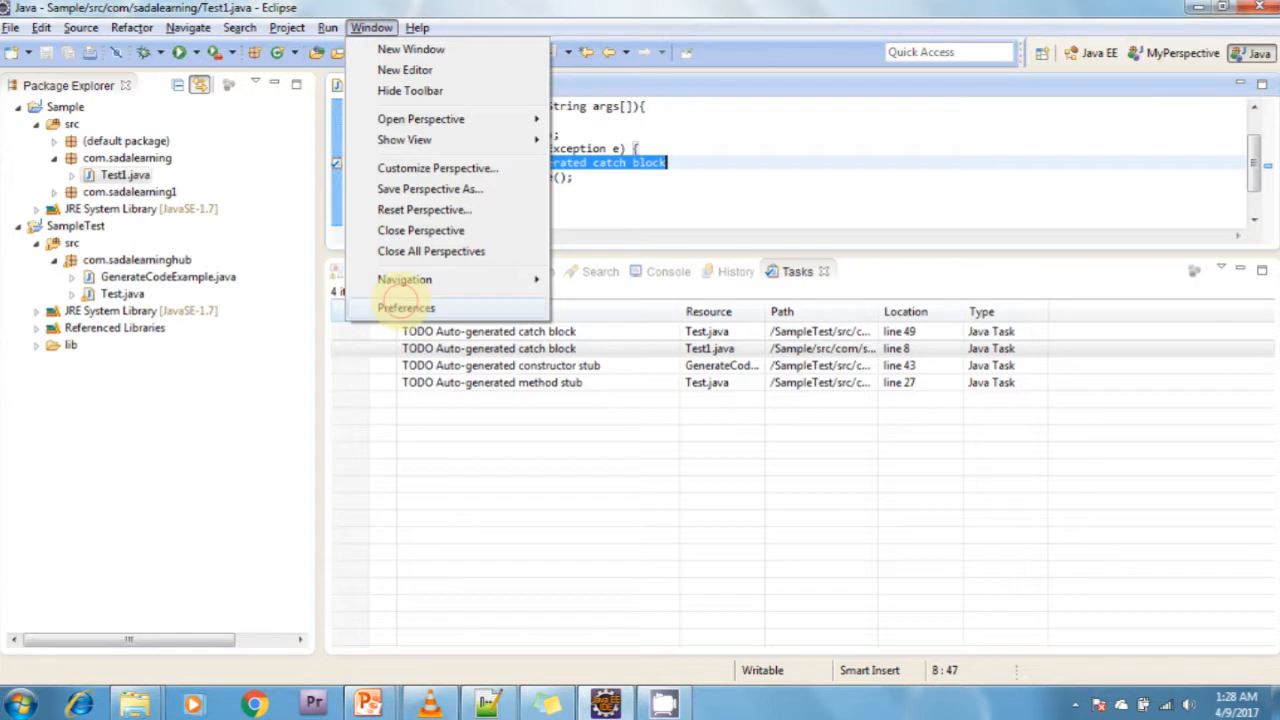
- In Preferences, collapse General and navigate to Java > Compiler > Task Tags
{"action": "left_click", "coordinate": [406, 307]}
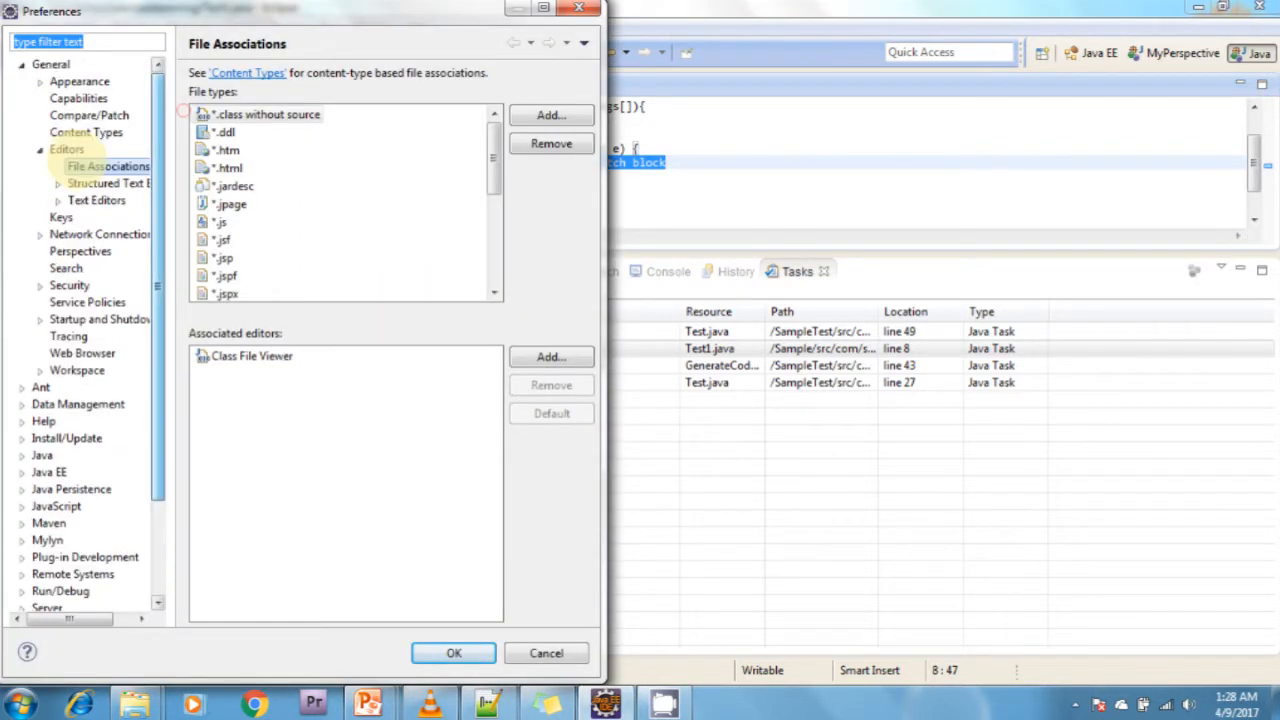
{"action": "left_click", "coordinate": [50, 64]}
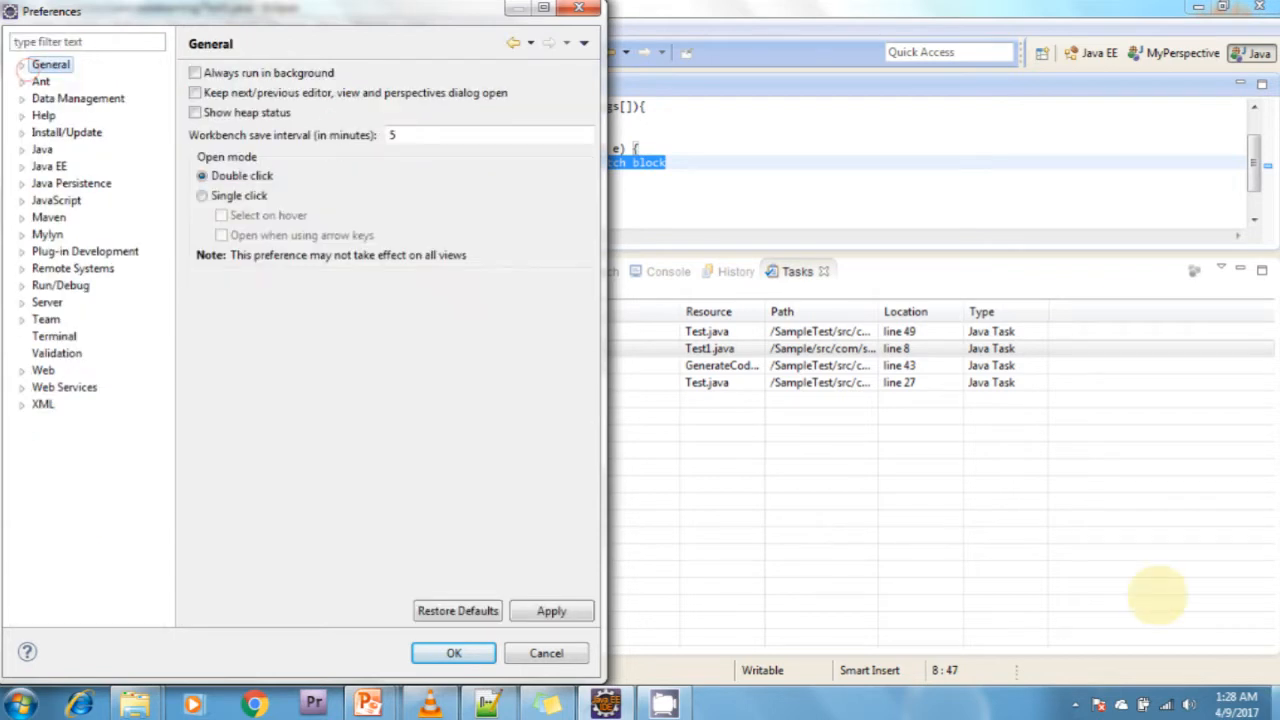
{"action": "left_click", "coordinate": [22, 149]}
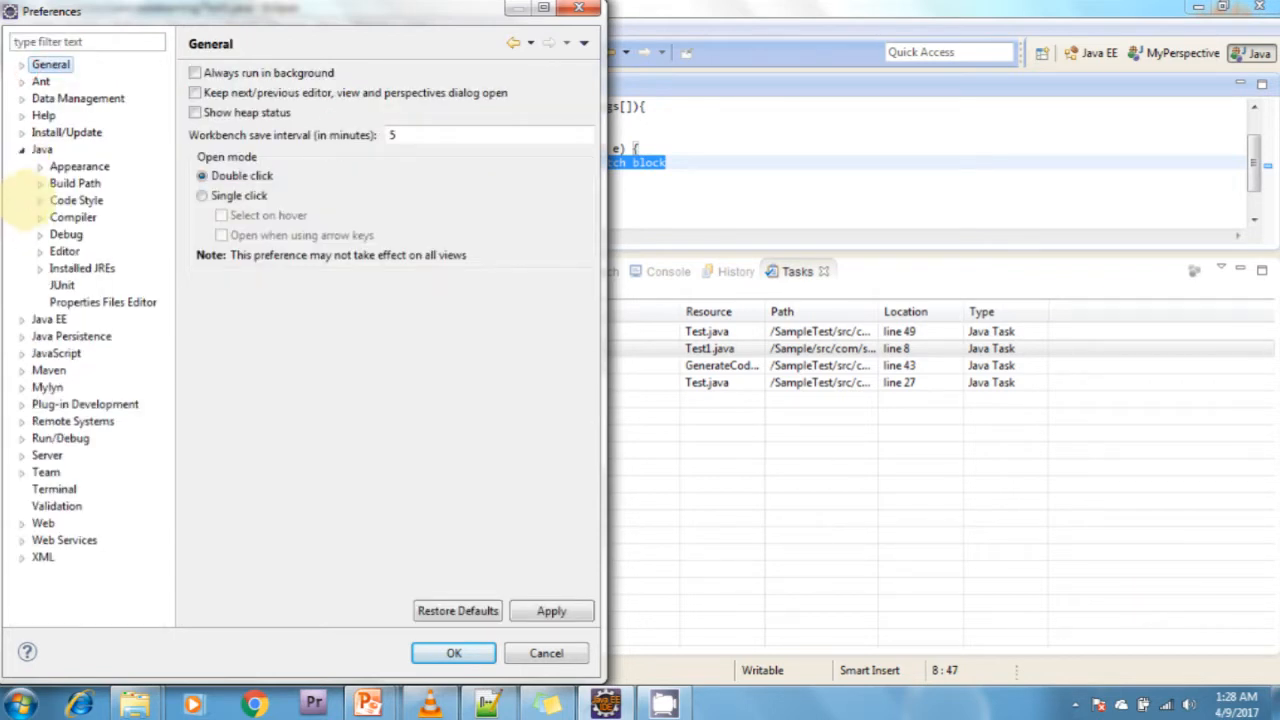
{"action": "left_click", "coordinate": [37, 217]}
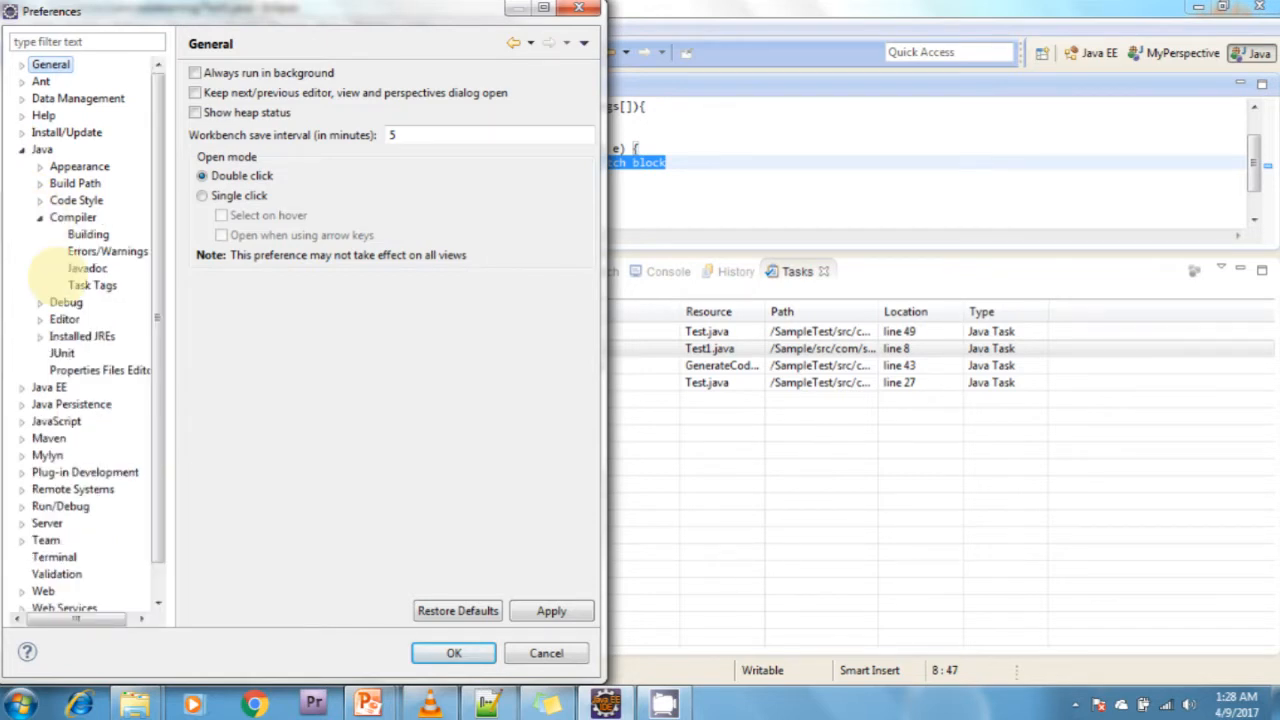
{"action": "left_click", "coordinate": [92, 285]}
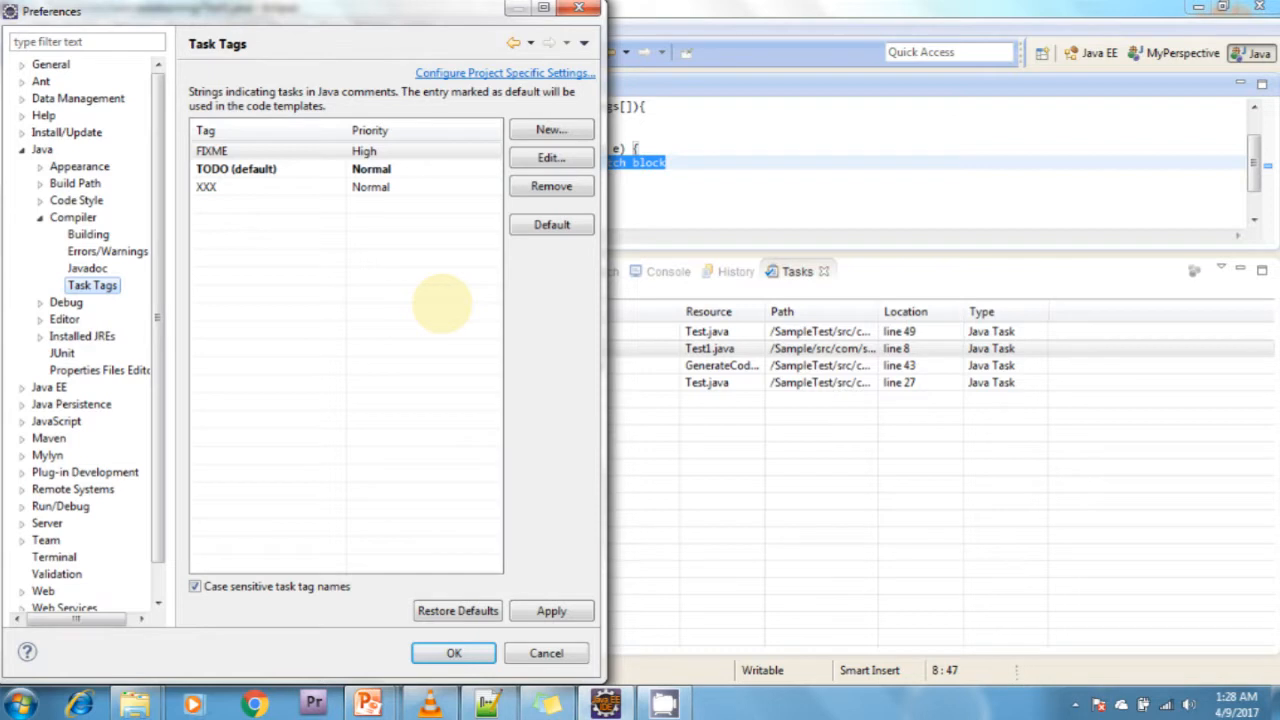
{"action": "mouse_move", "coordinate": [413, 330]}
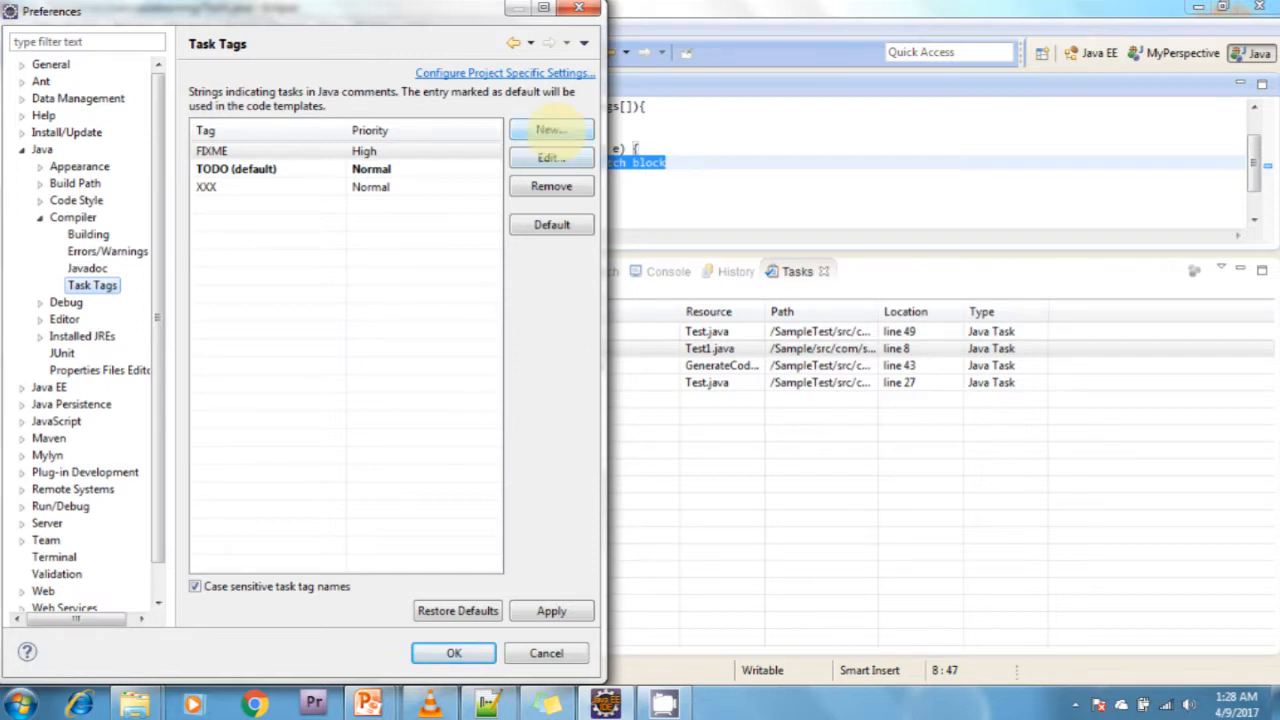
- Add a Normal-priority Sadalearninghub task tag, apply it, and confirm the rebuild prompt
{"action": "left_click", "coordinate": [551, 129]}
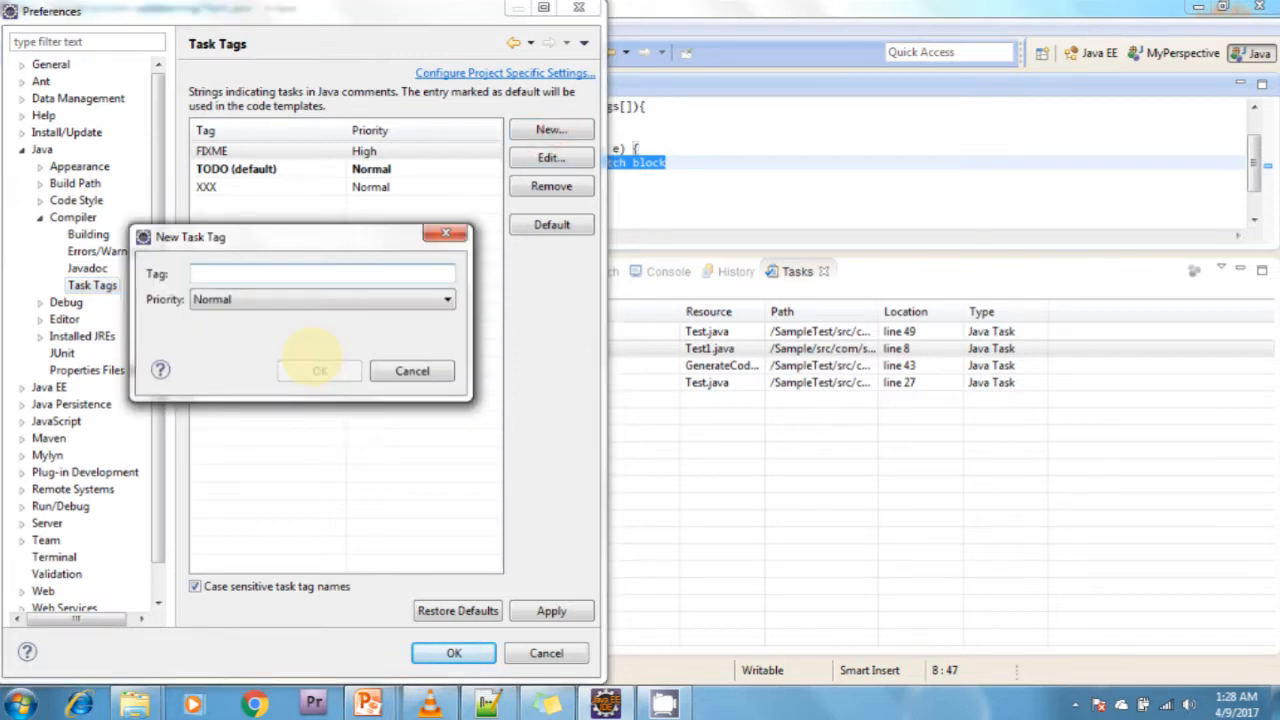
{"action": "type", "text": "Sadalearninghub"}
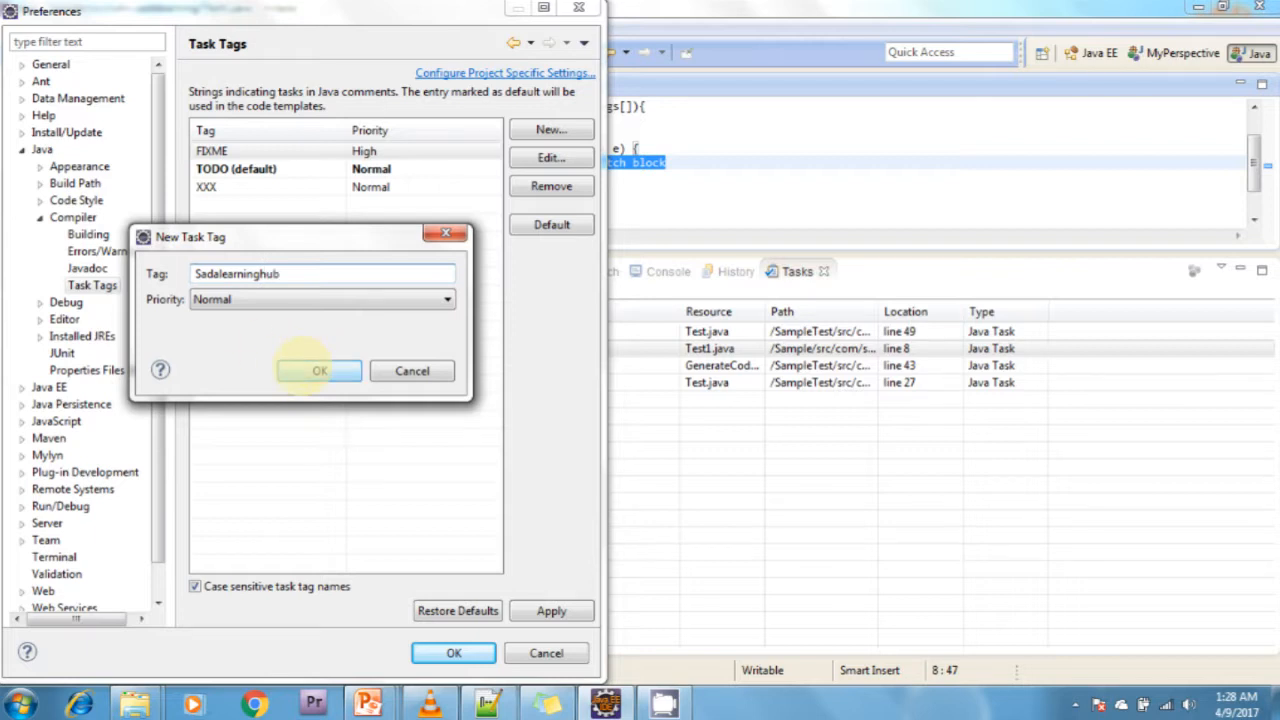
{"action": "left_click", "coordinate": [319, 371]}
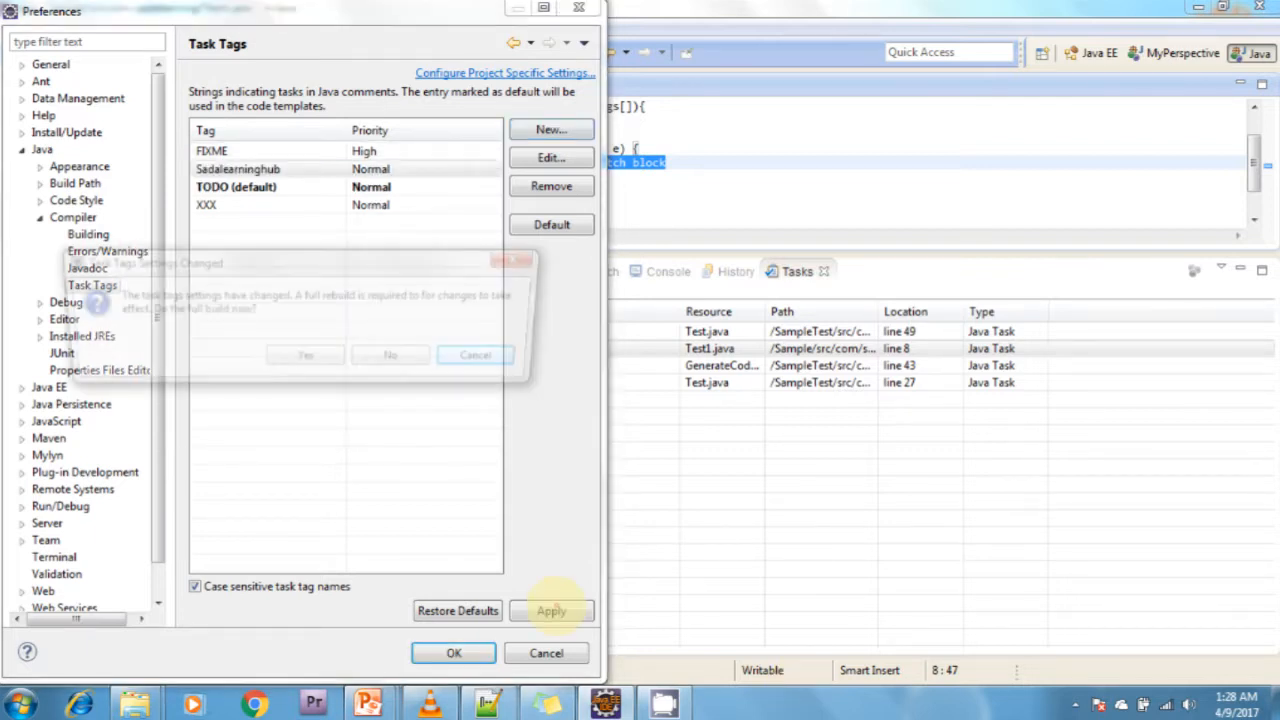
{"action": "left_click", "coordinate": [551, 611]}
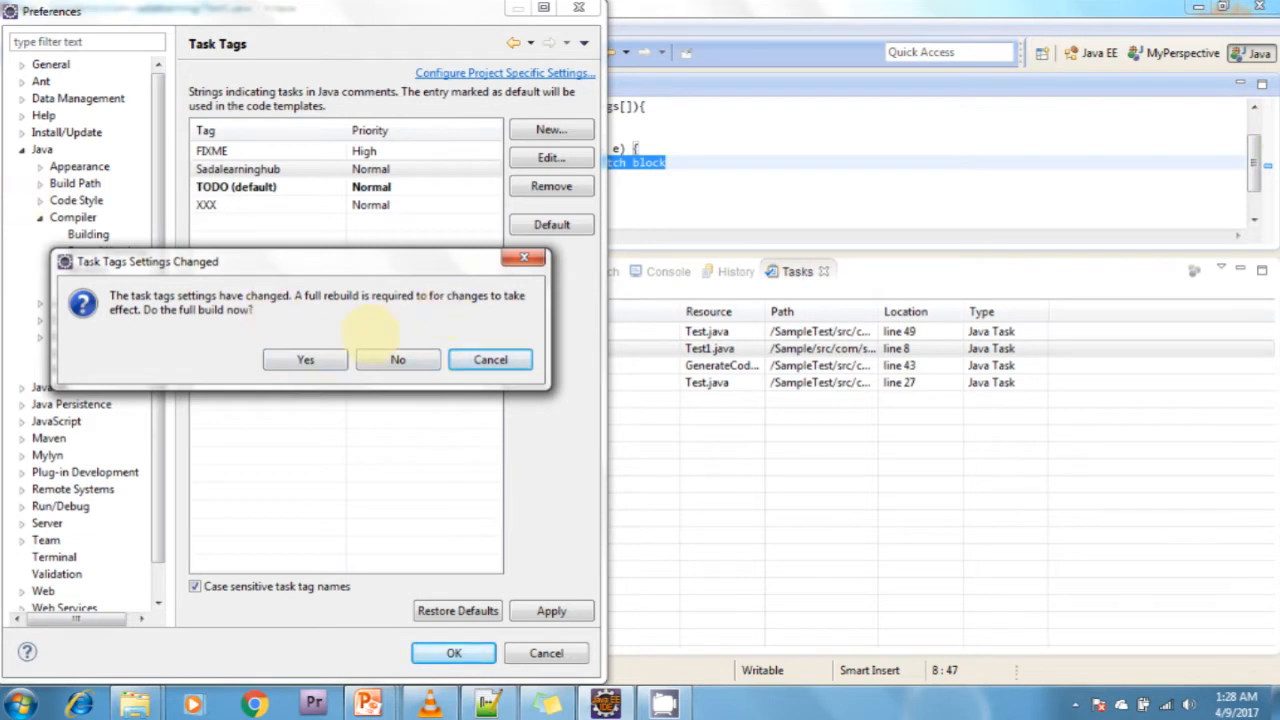
{"action": "left_click", "coordinate": [397, 359]}
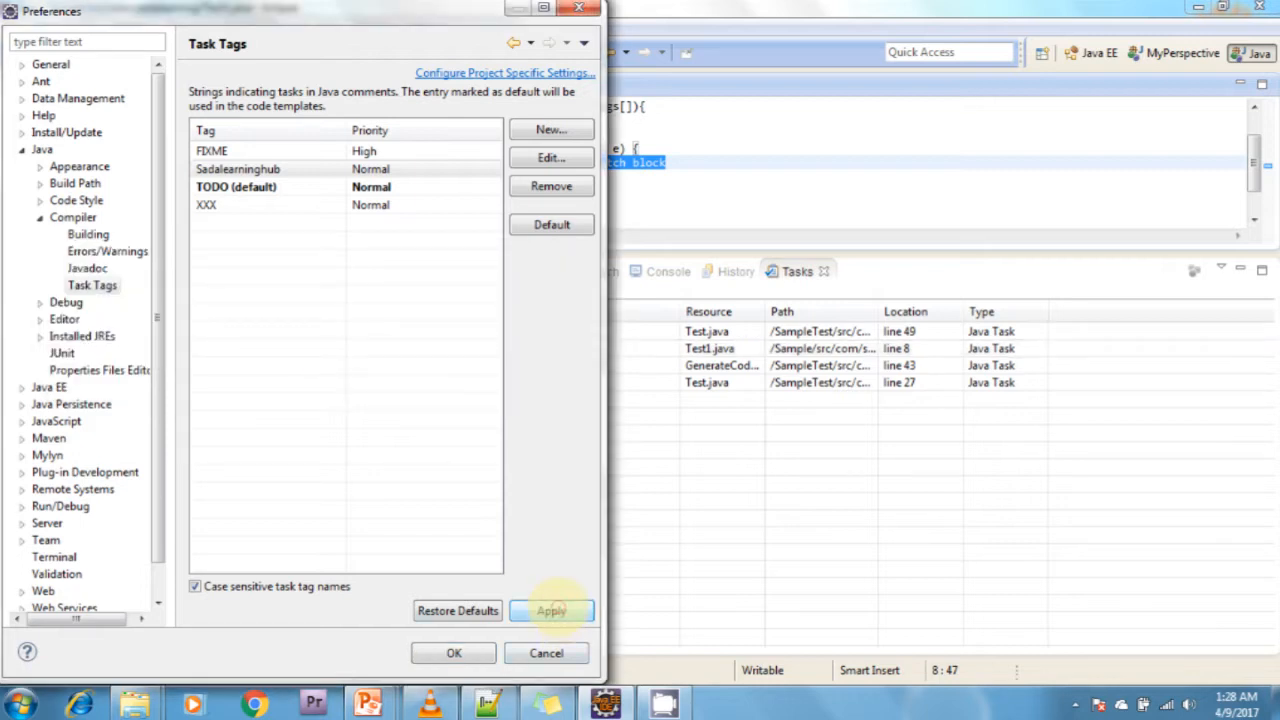
{"action": "left_click", "coordinate": [551, 611]}
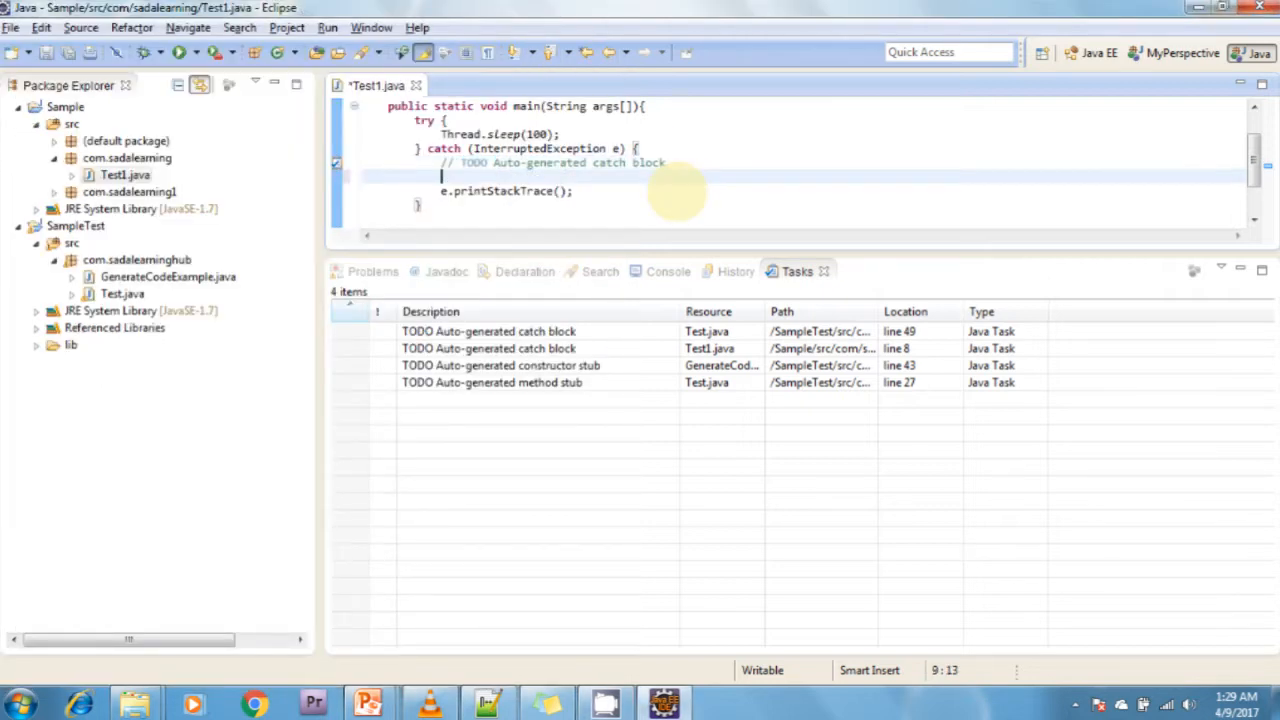
- Add the comment '// sadalearninghub jnvjdk' under the TODO in Test1.java and save
{"action": "type", "text": "//"}
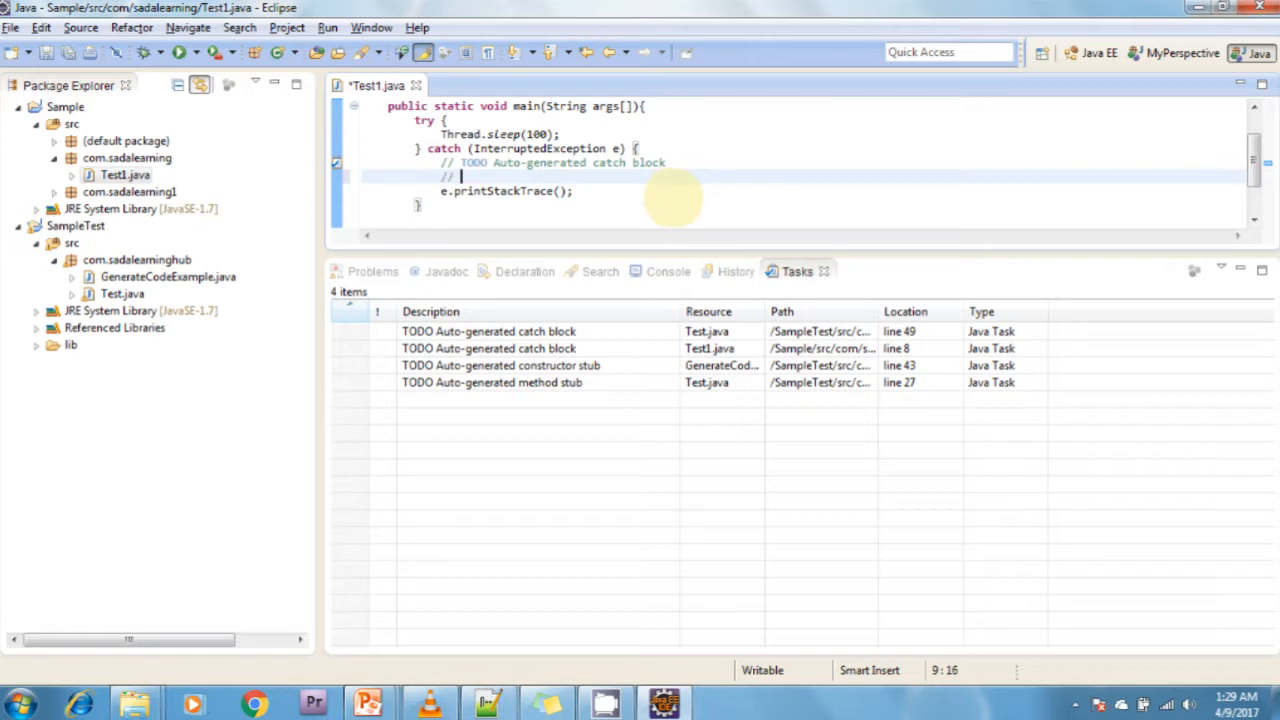
{"action": "type", "text": "sadale"}
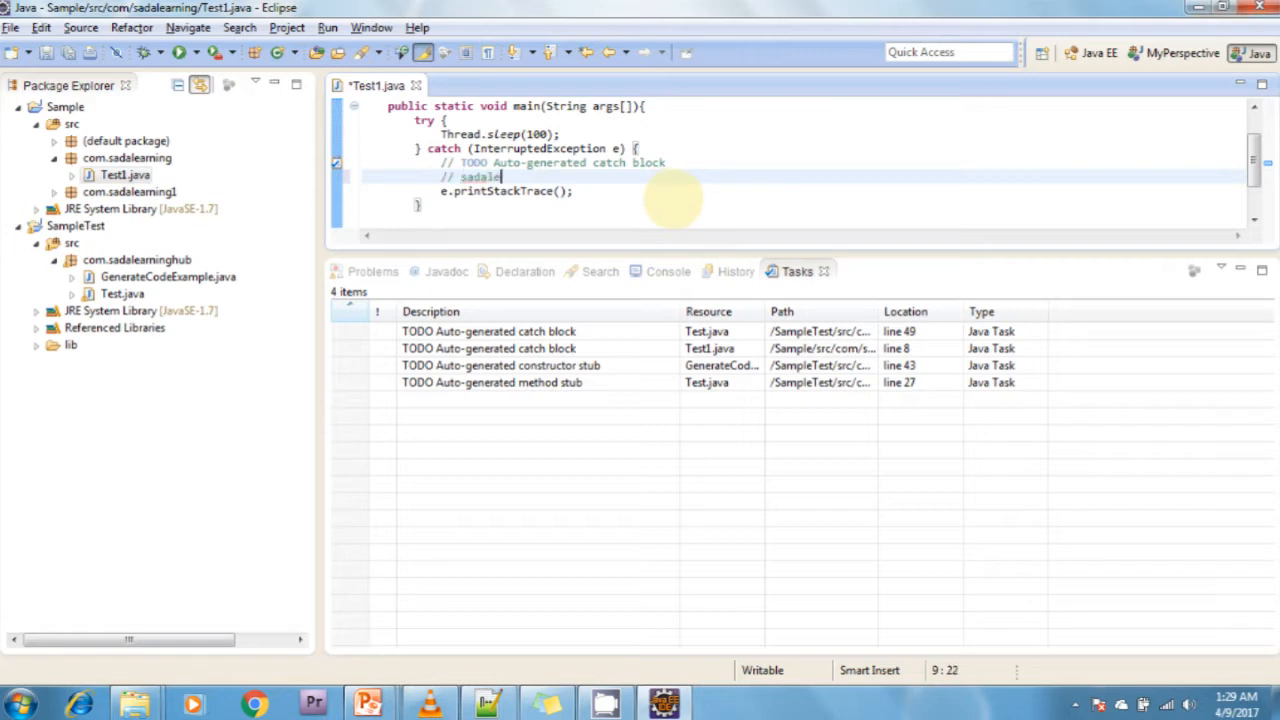
{"action": "type", "text": "arninghu"}
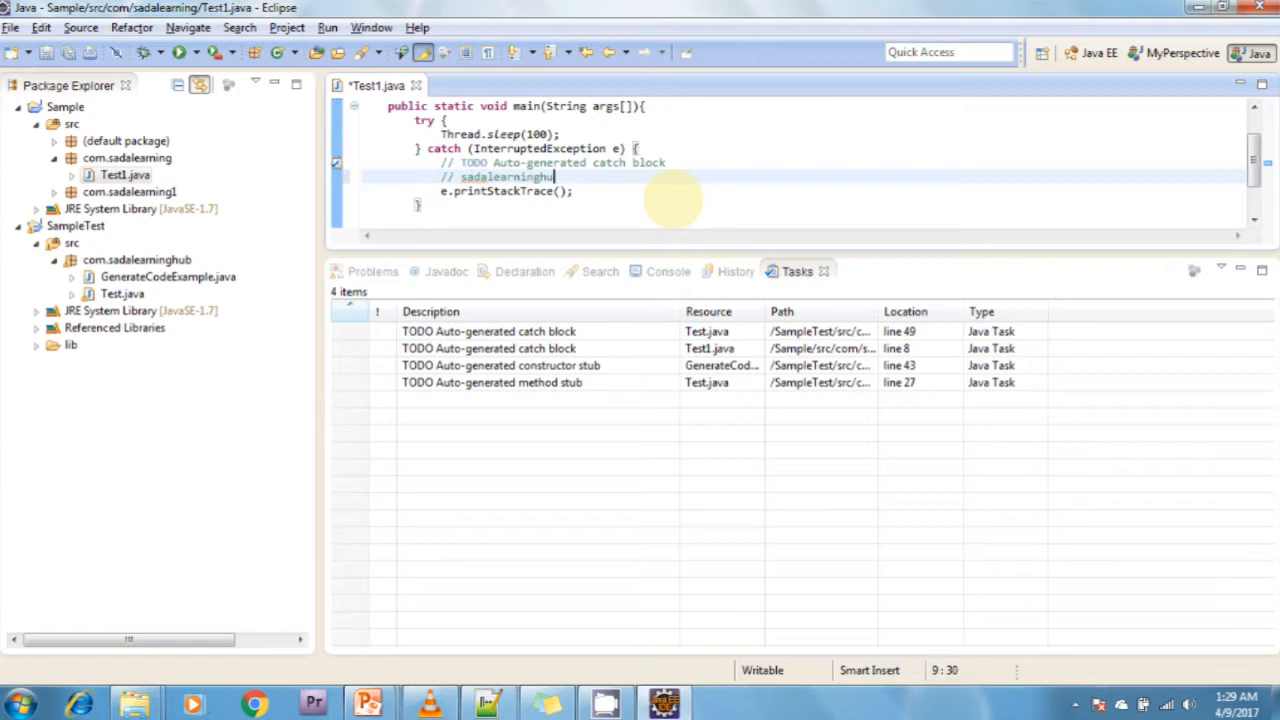
{"action": "type", "text": "b"}
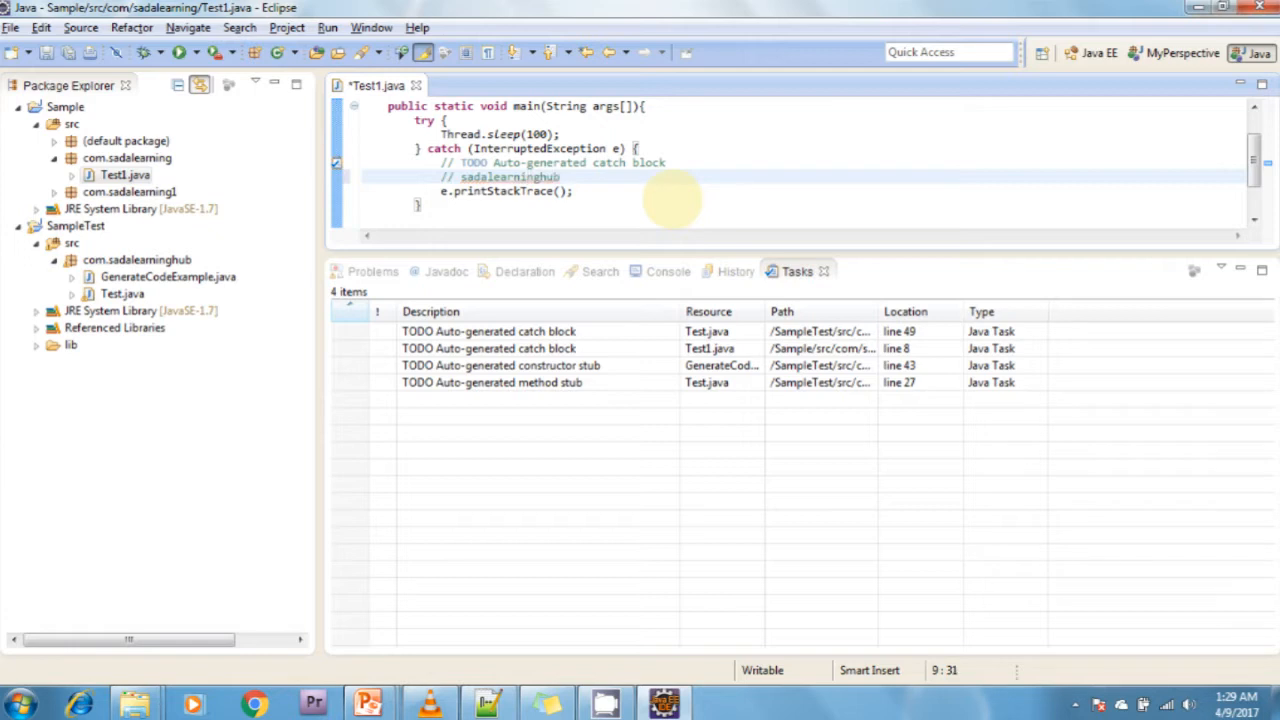
{"action": "type", "text": "jnvjdk"}
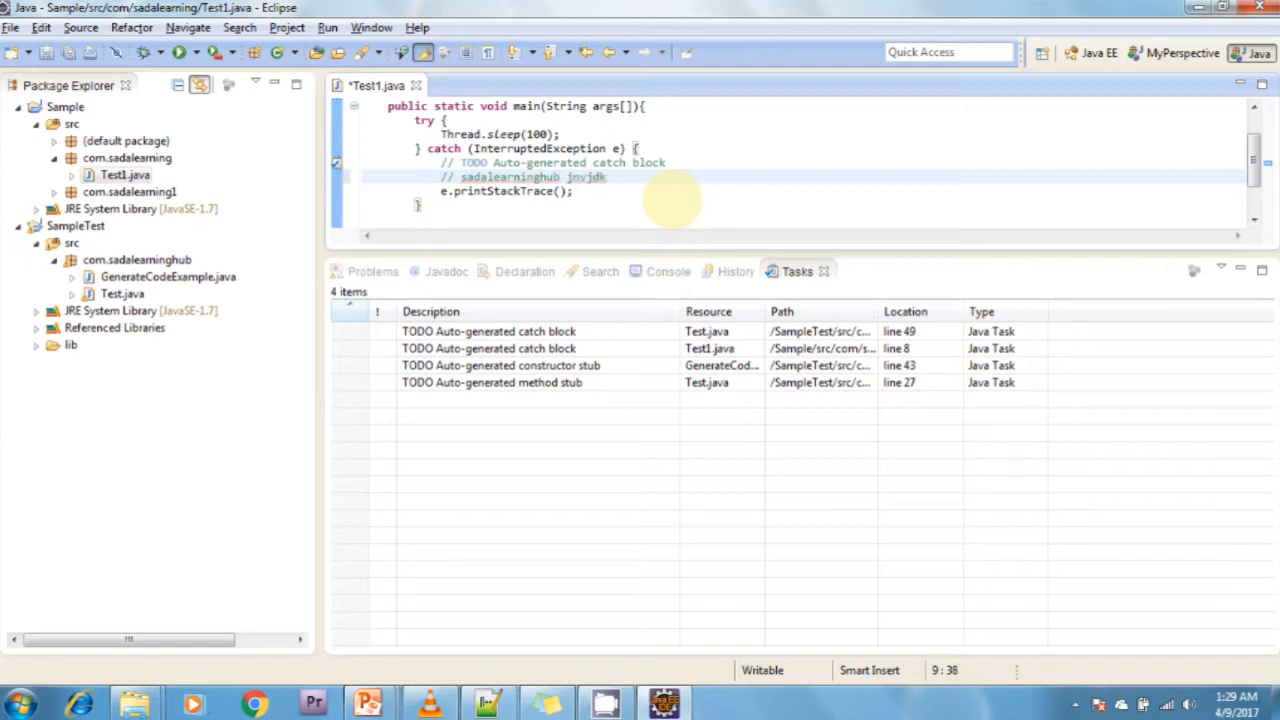
{"action": "key", "text": "ctrl+s"}
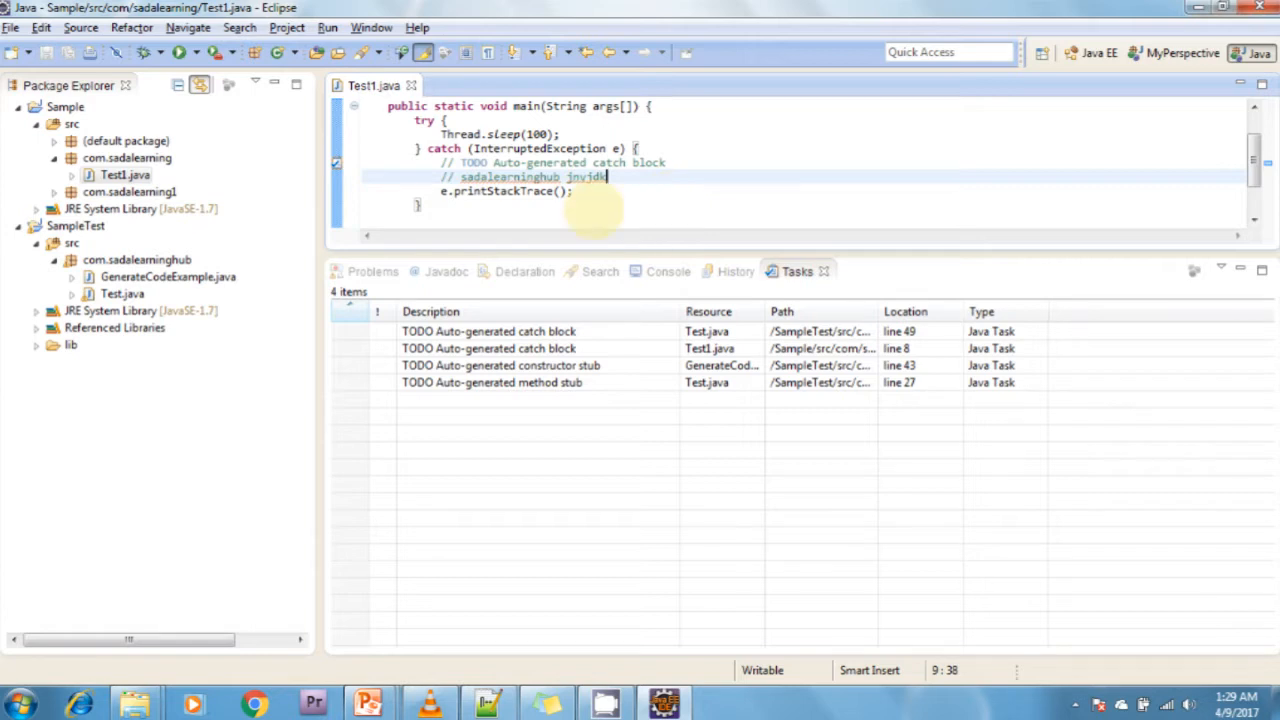